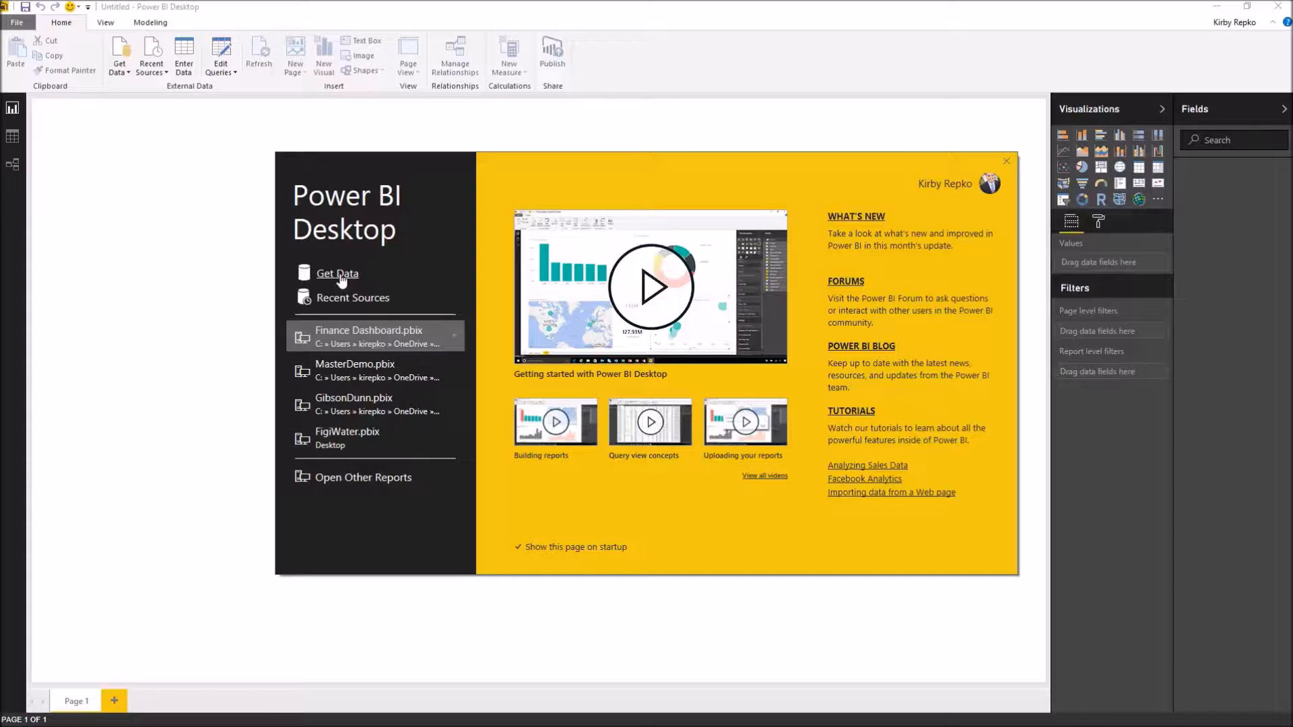
- Load the Inventory List table from CarInventory.xlsx into a new report
click(1006, 161)
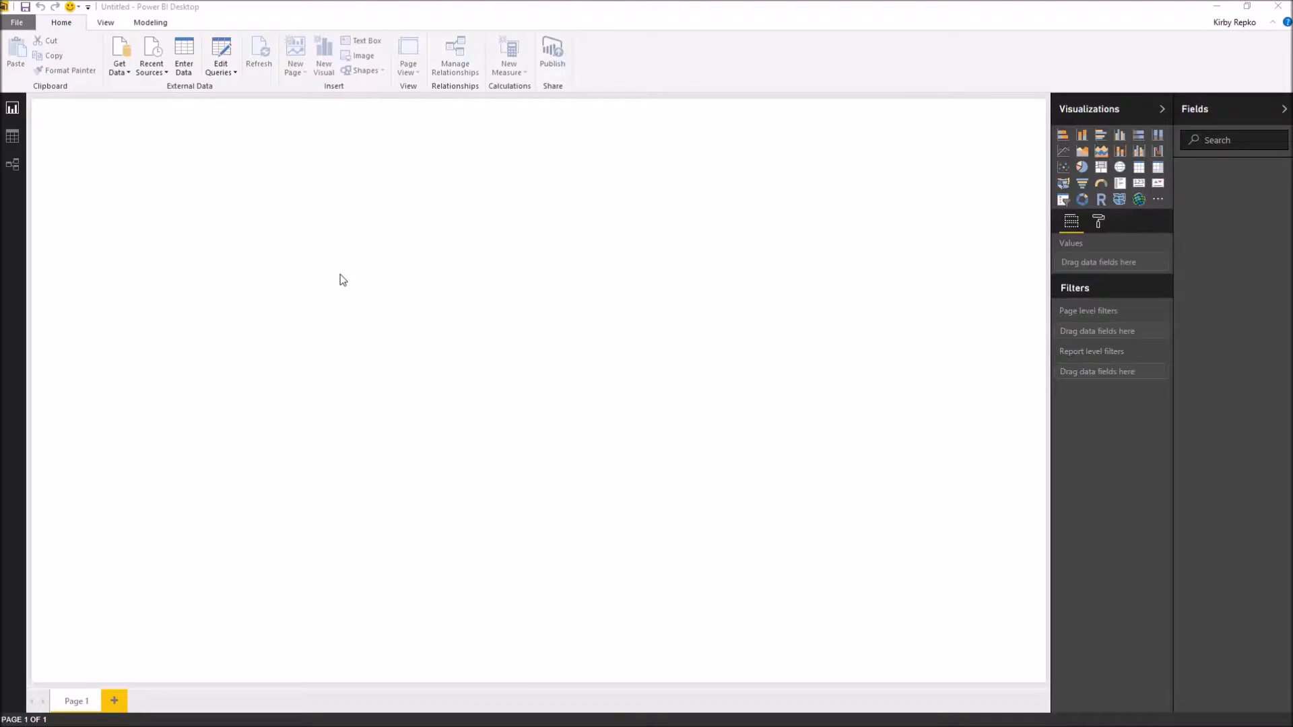
click(120, 56)
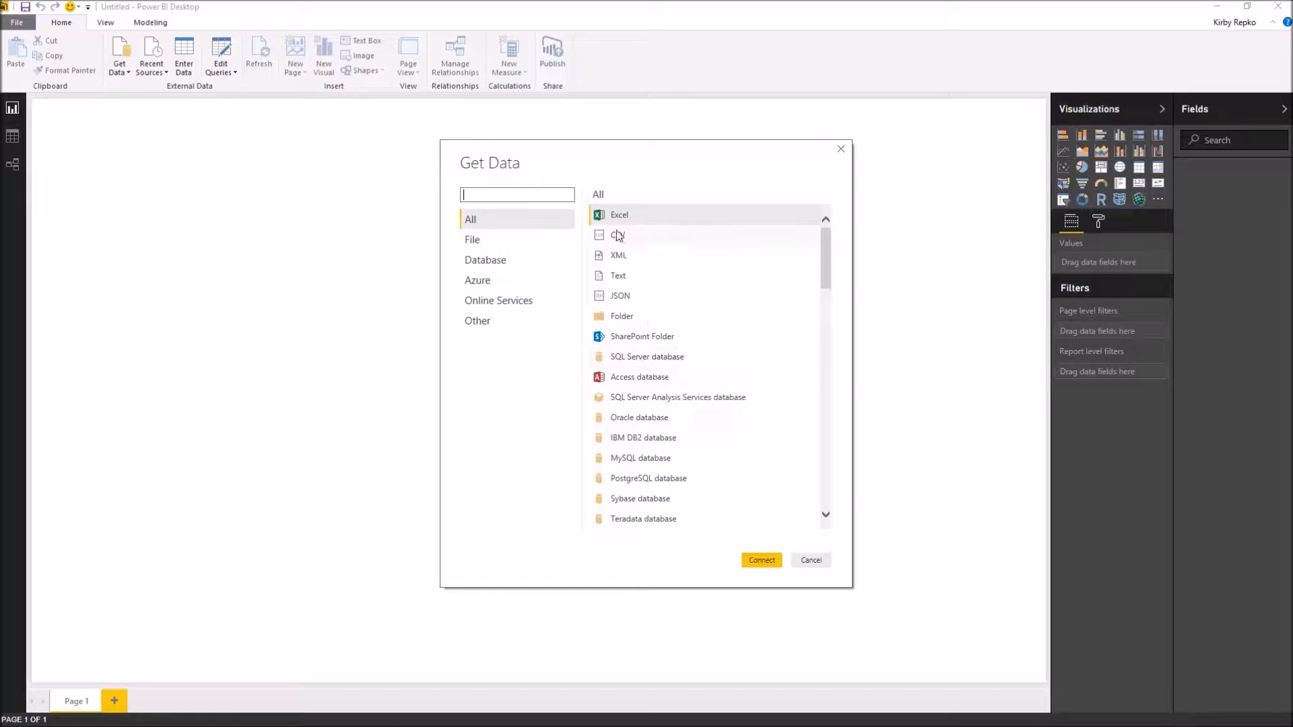
mouse_move(622, 239)
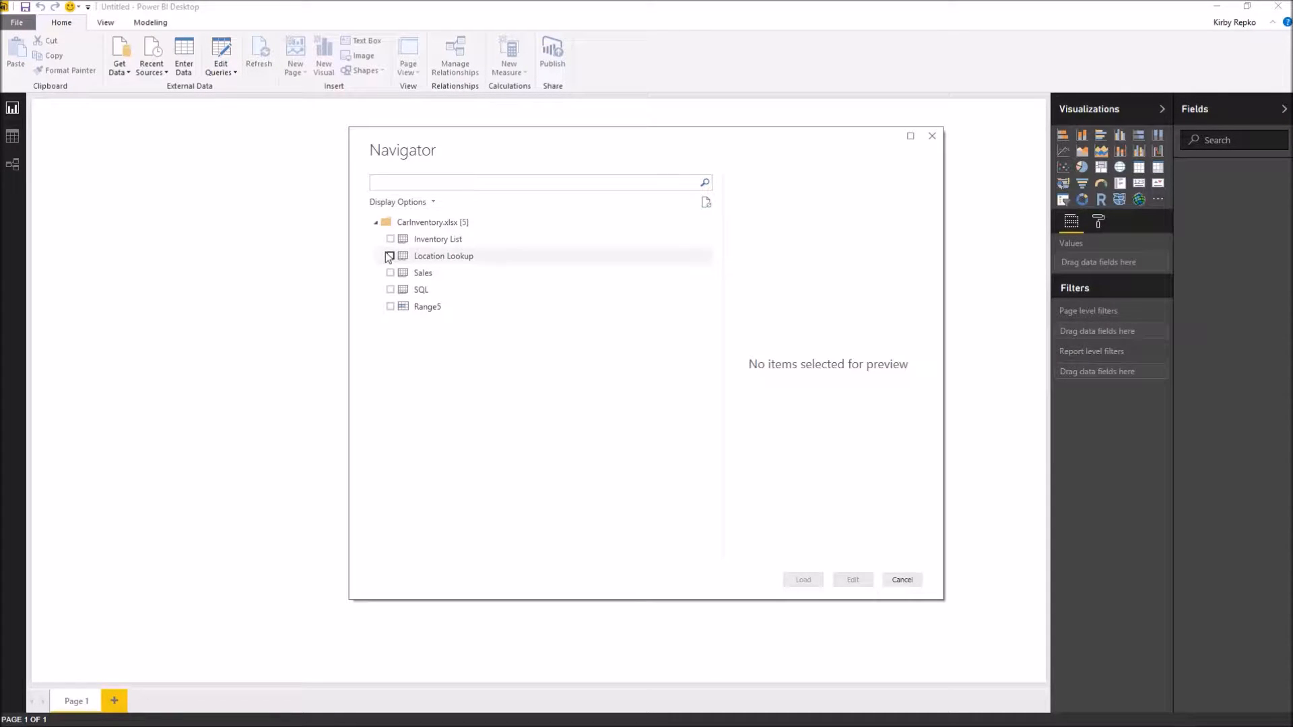
click(391, 240)
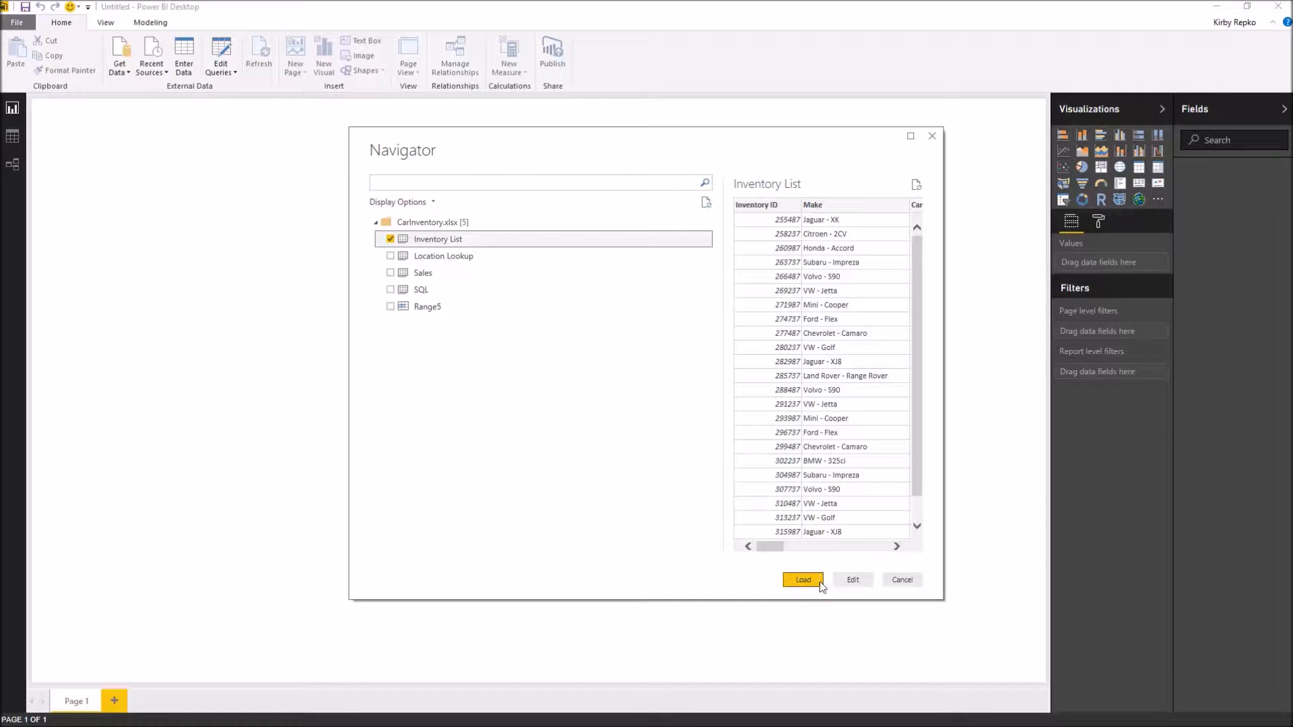
click(803, 579)
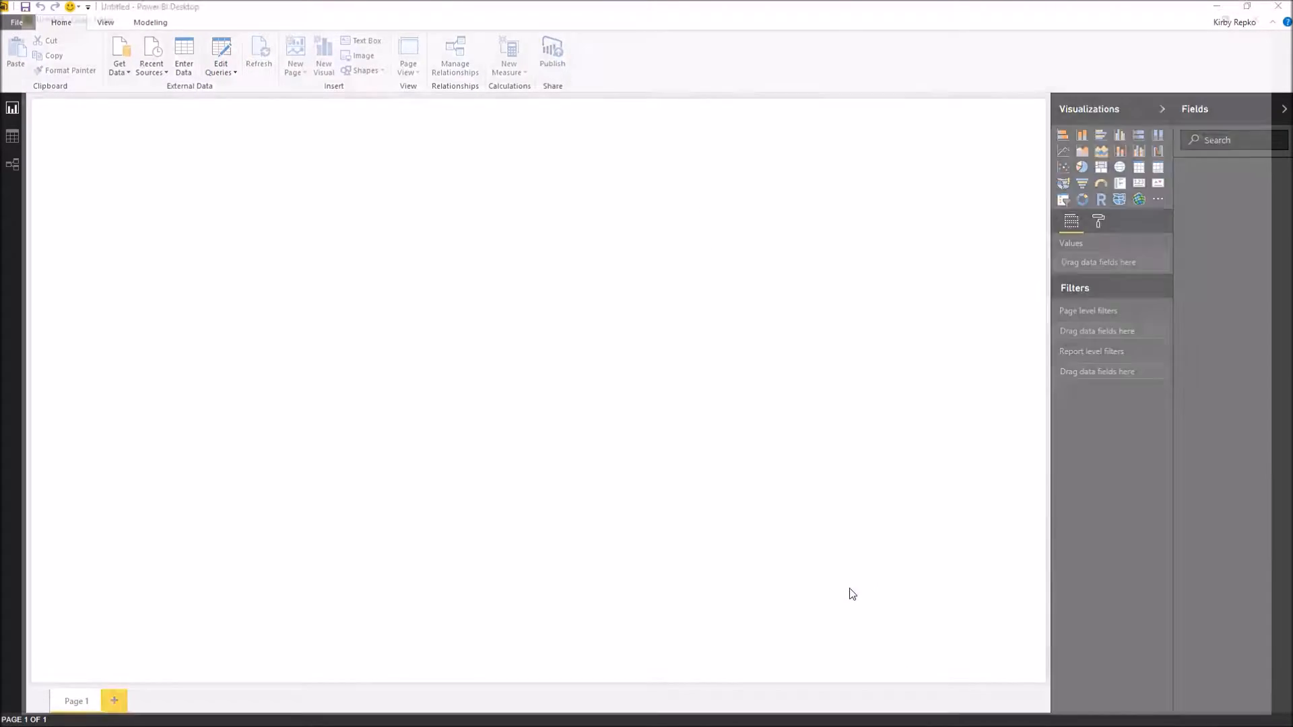
- Split the Make column at the first dash into Make and Model columns in the query editor
click(220, 63)
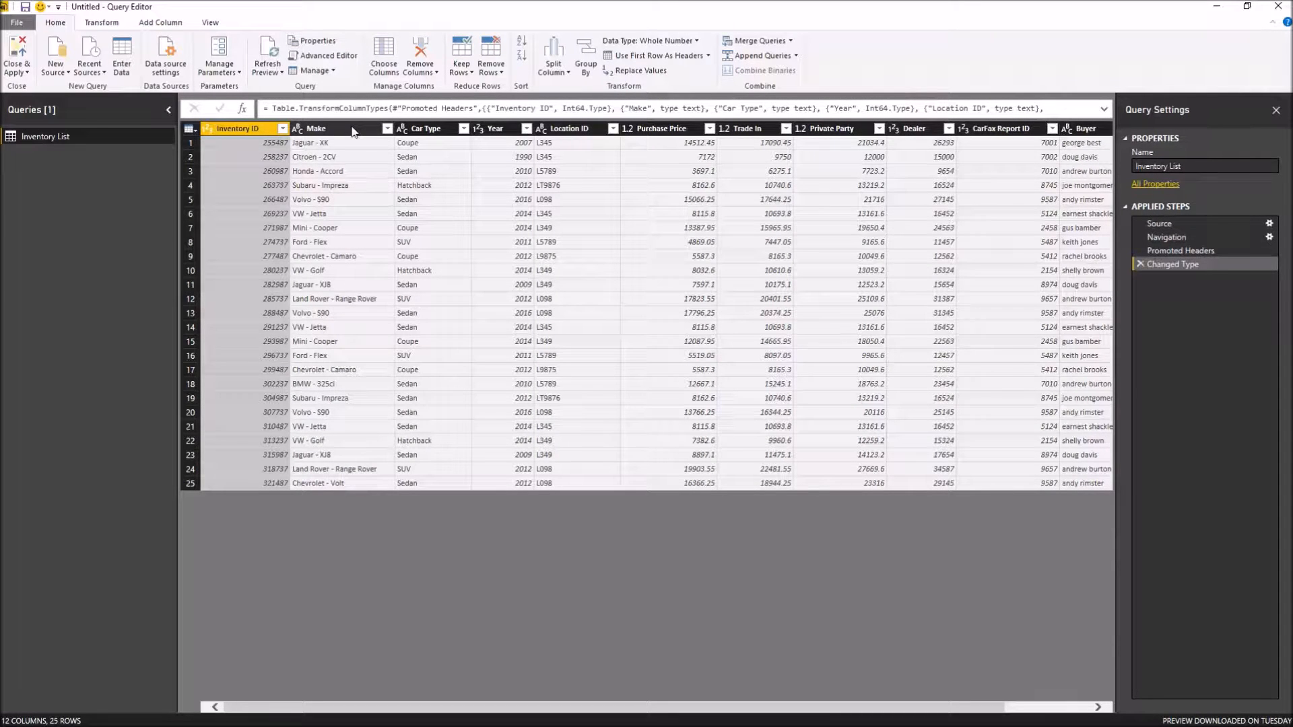
click(315, 128)
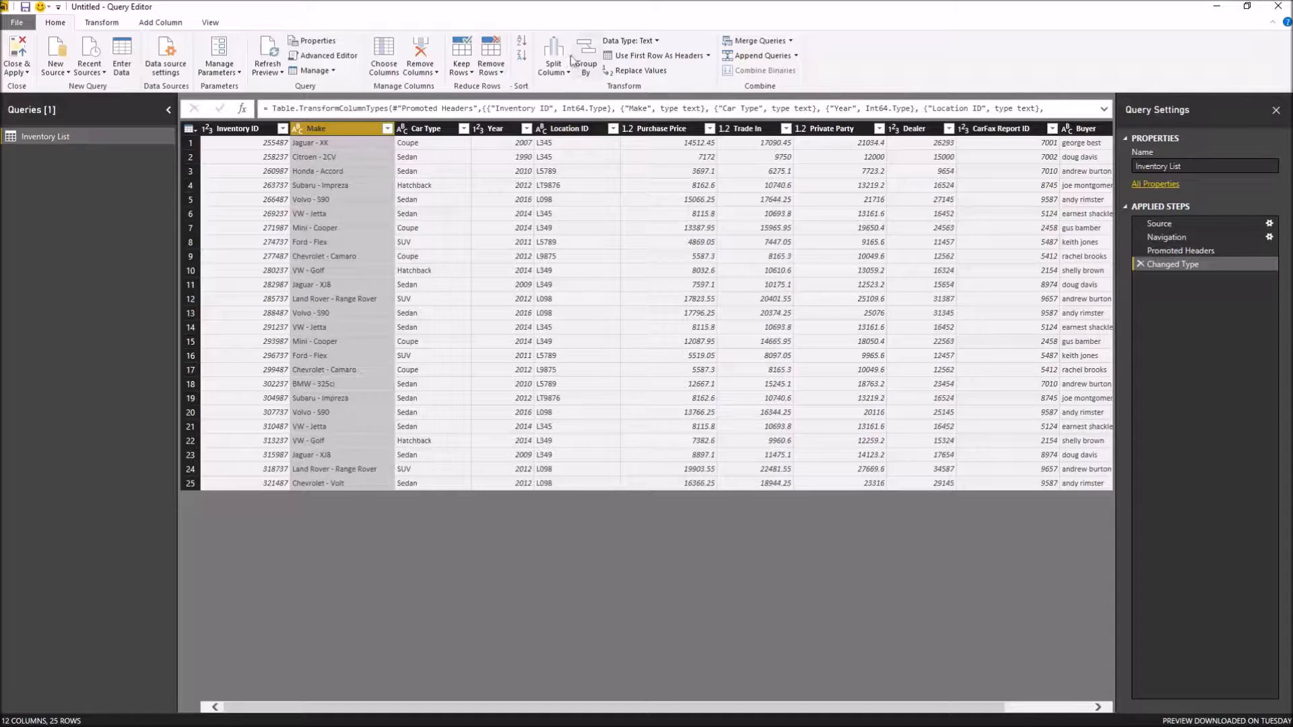
mouse_move(553, 55)
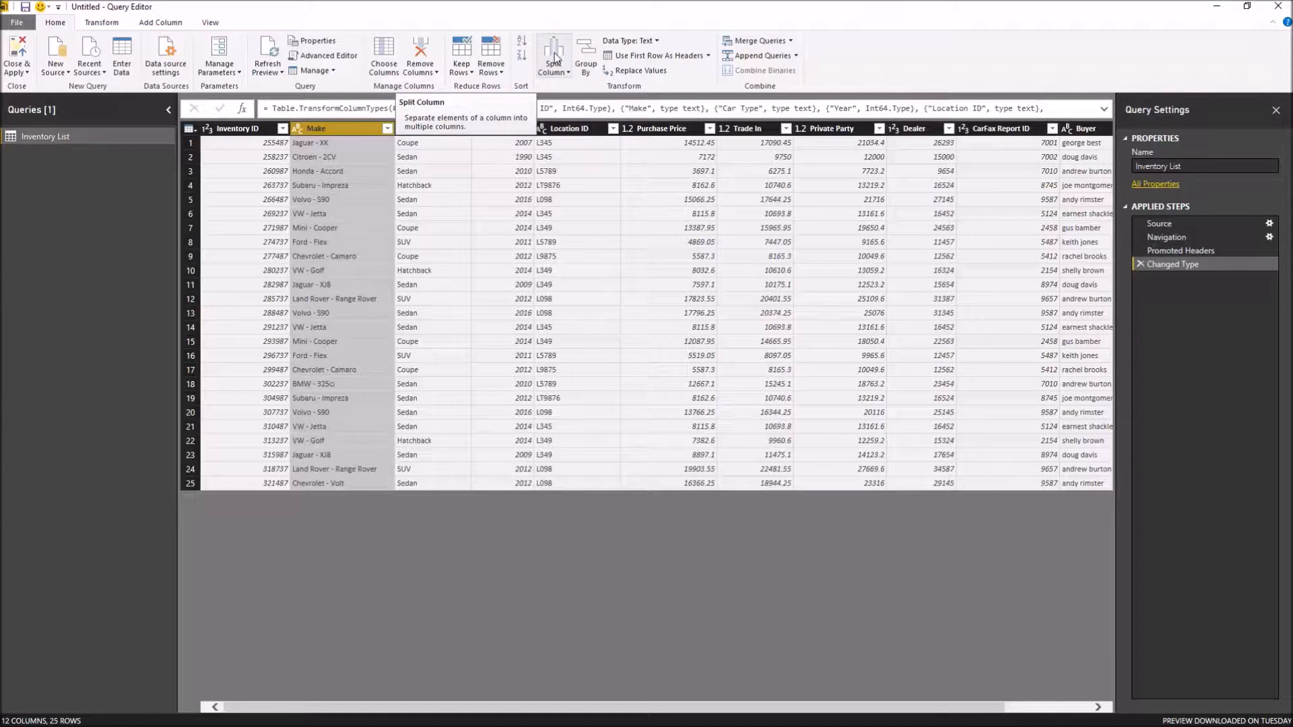
click(554, 55)
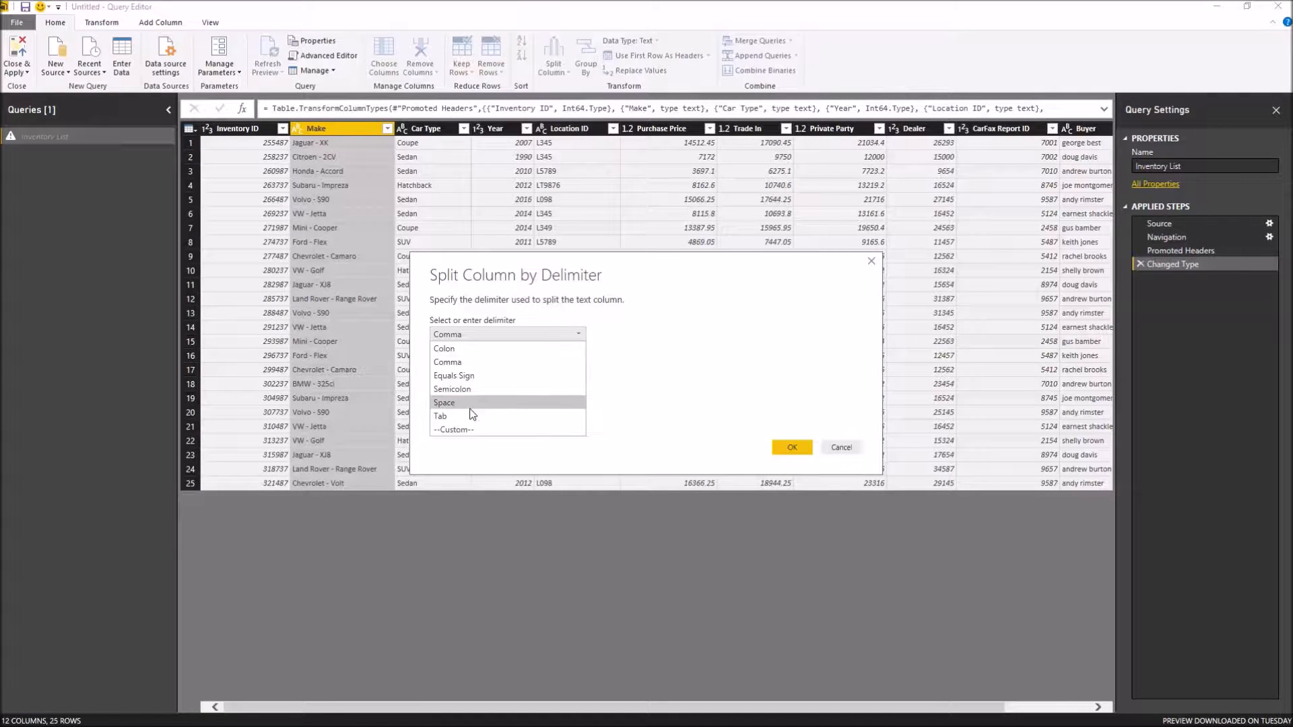
click(452, 428)
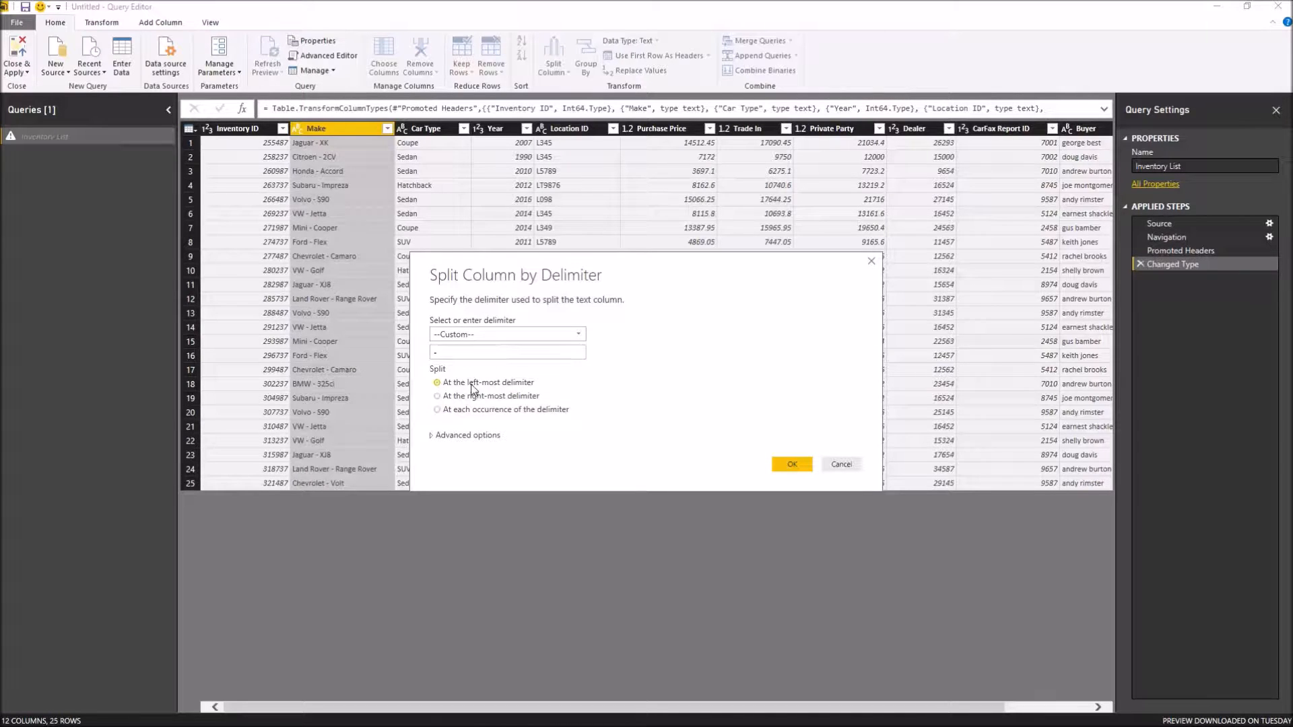
click(791, 464)
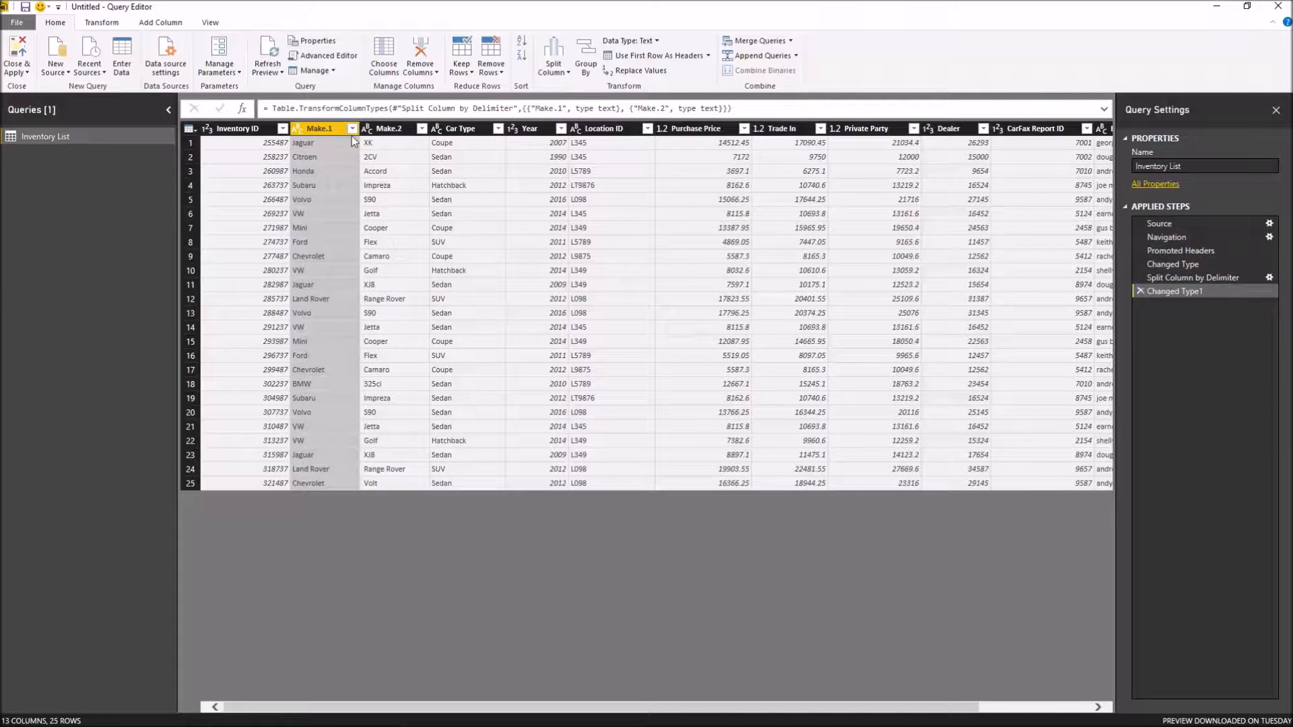
double_click(317, 128)
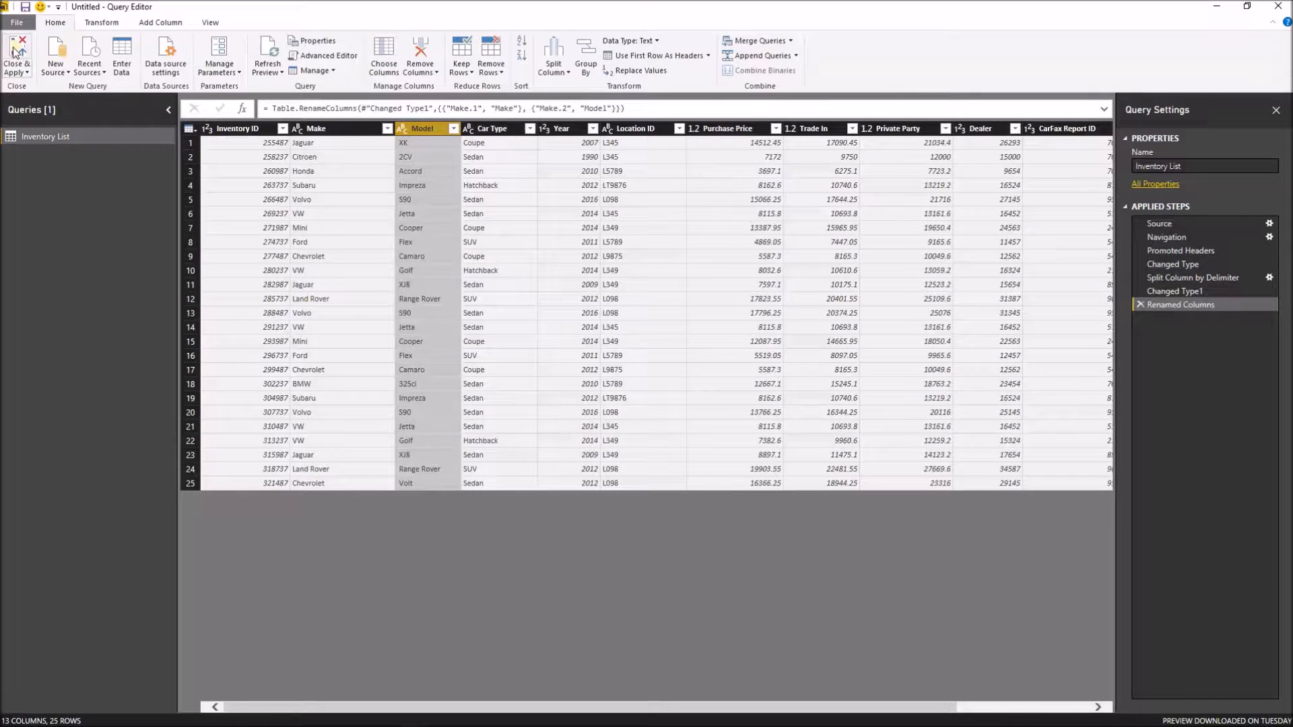
- Apply the query changes, enlarge Inventory List in the model diagram, and connect to a SQL Server database
click(16, 55)
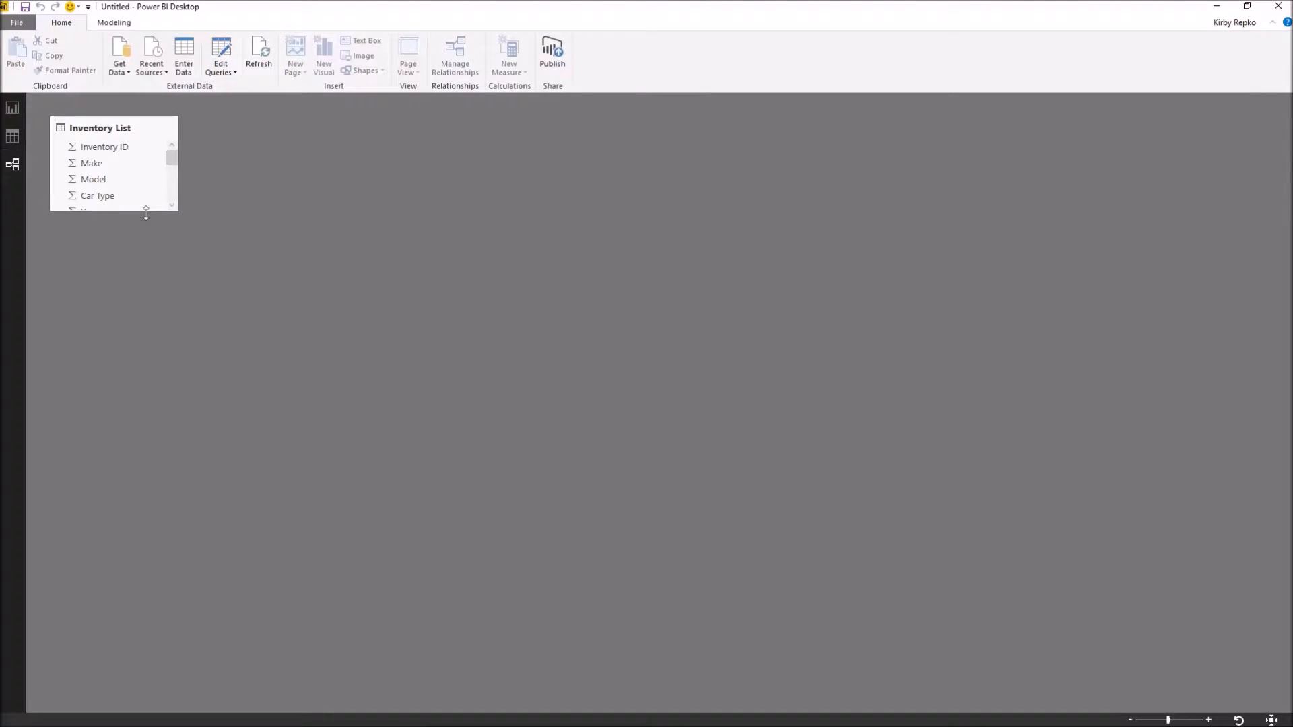
drag(146, 212, 152, 402)
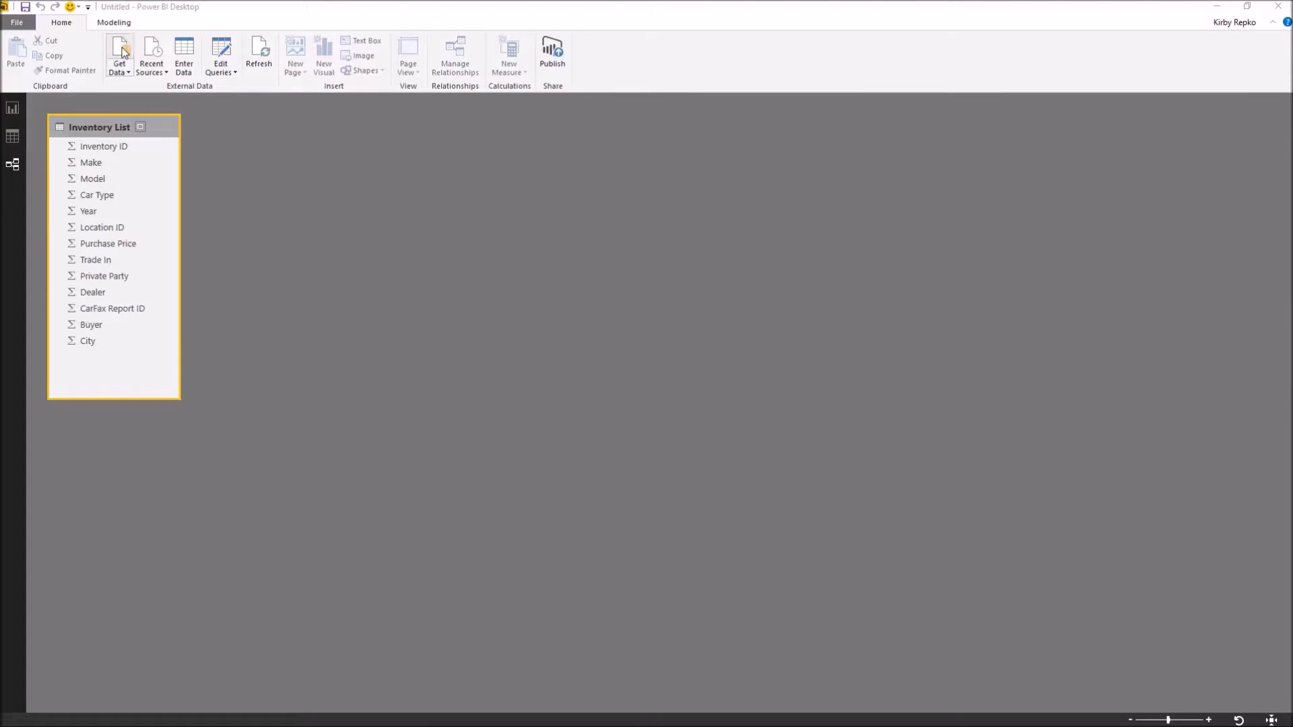
click(120, 54)
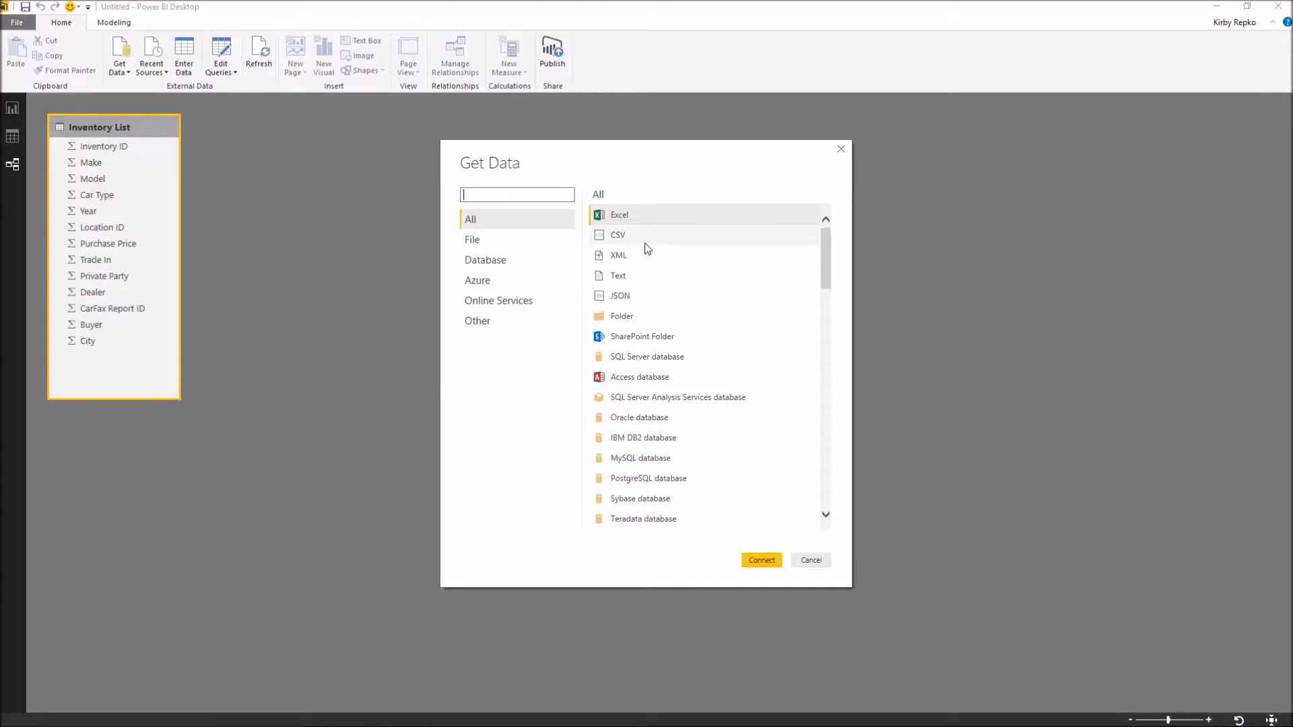
mouse_move(652, 361)
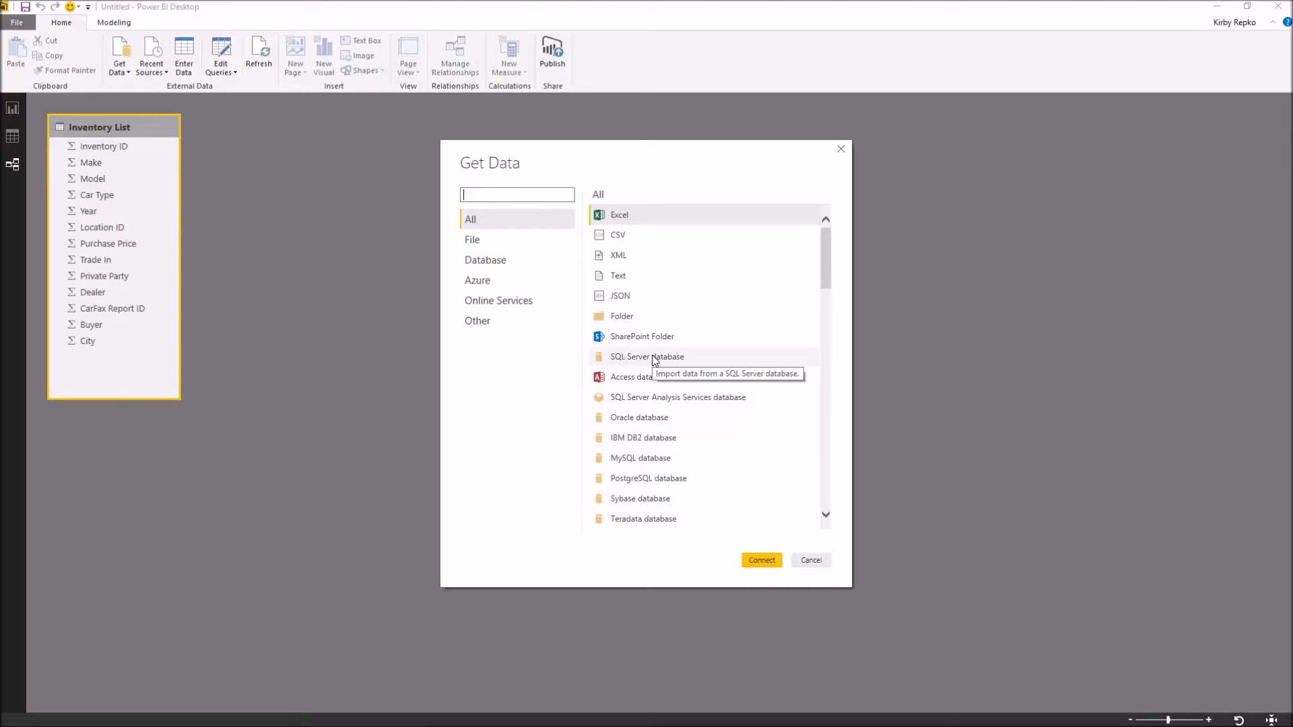
click(809, 560)
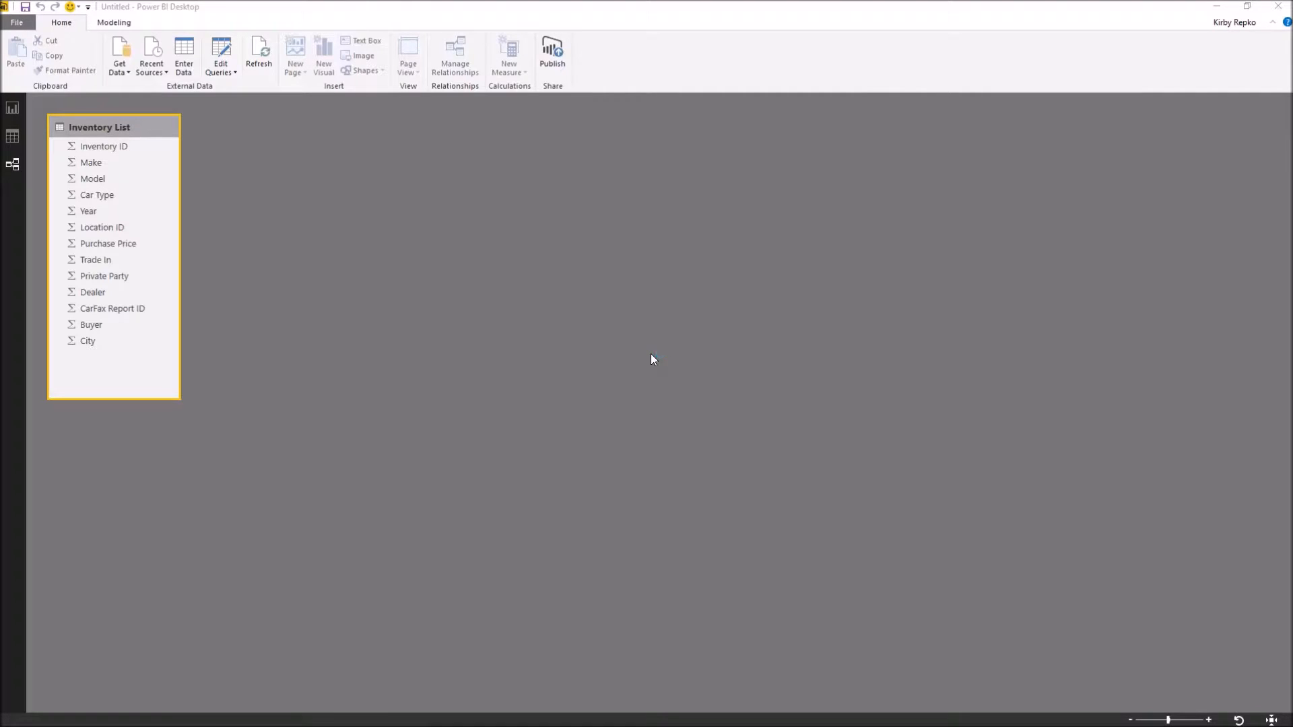
- Connect to the SQL Server database named aw
click(120, 58)
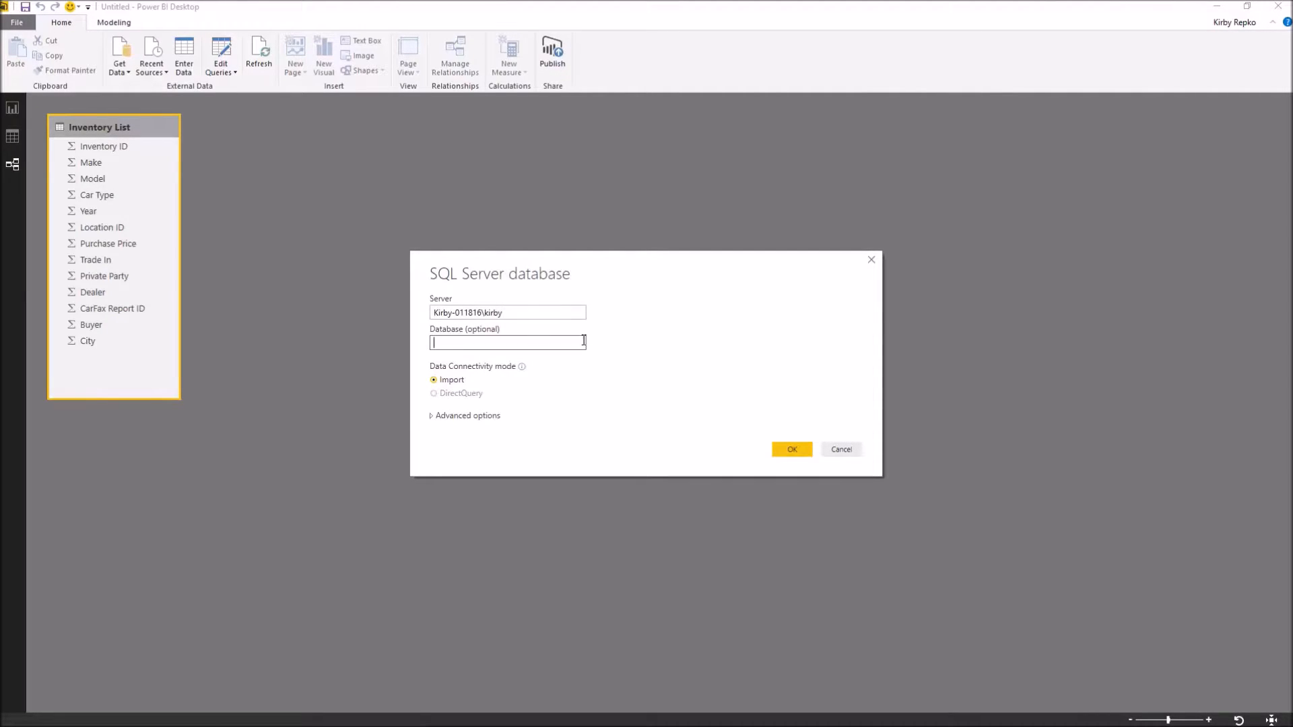
text(a)
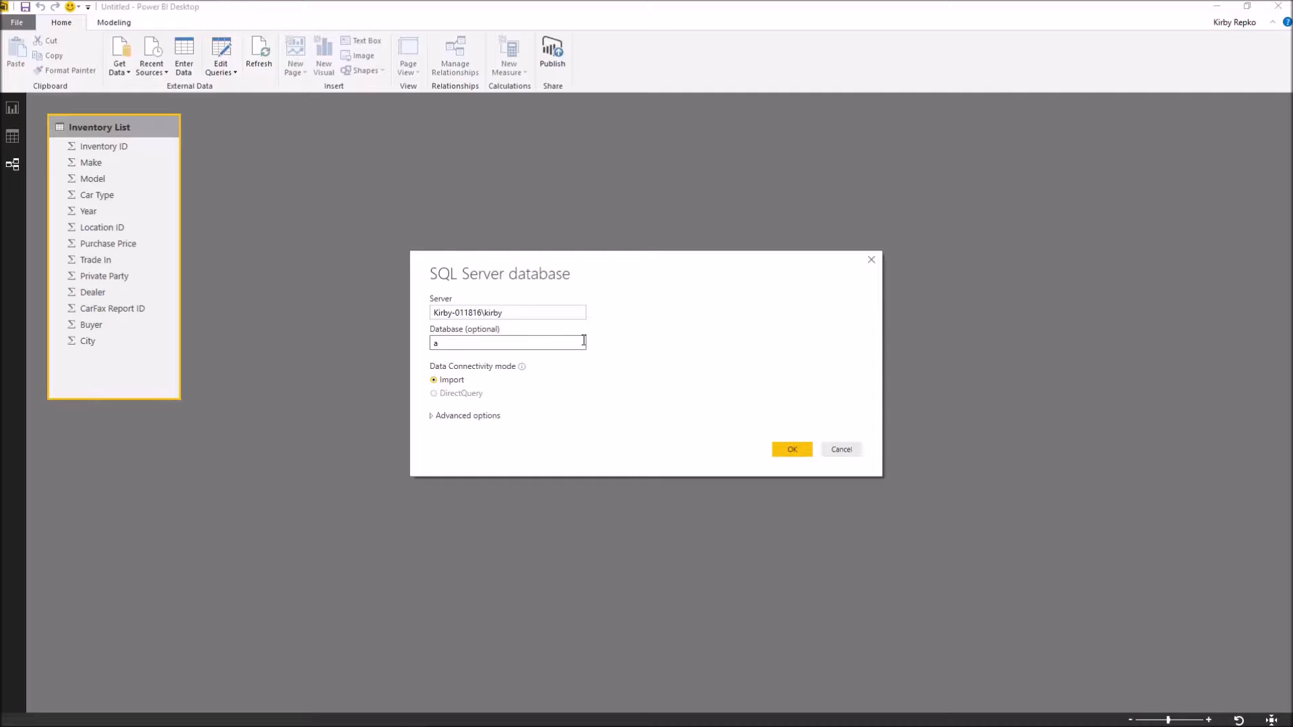
text(w)
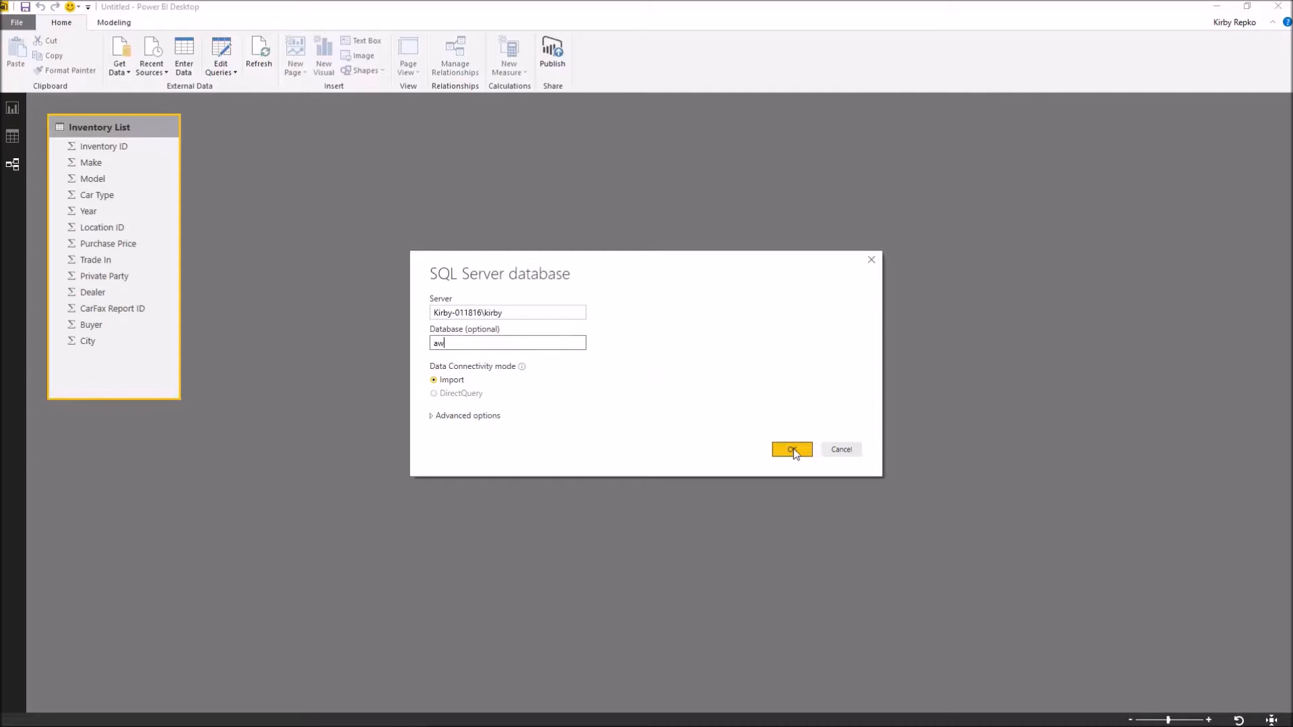
click(790, 450)
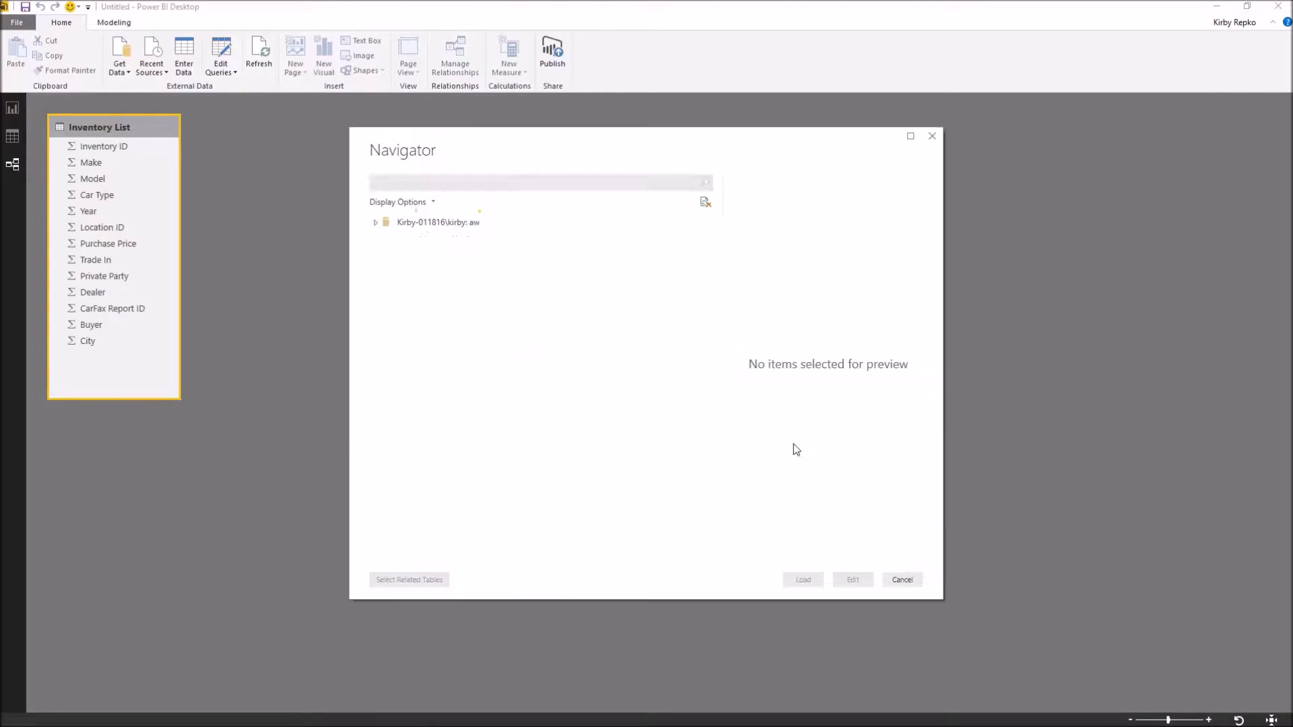
- Load the Location Lookup table from the aw database
click(375, 223)
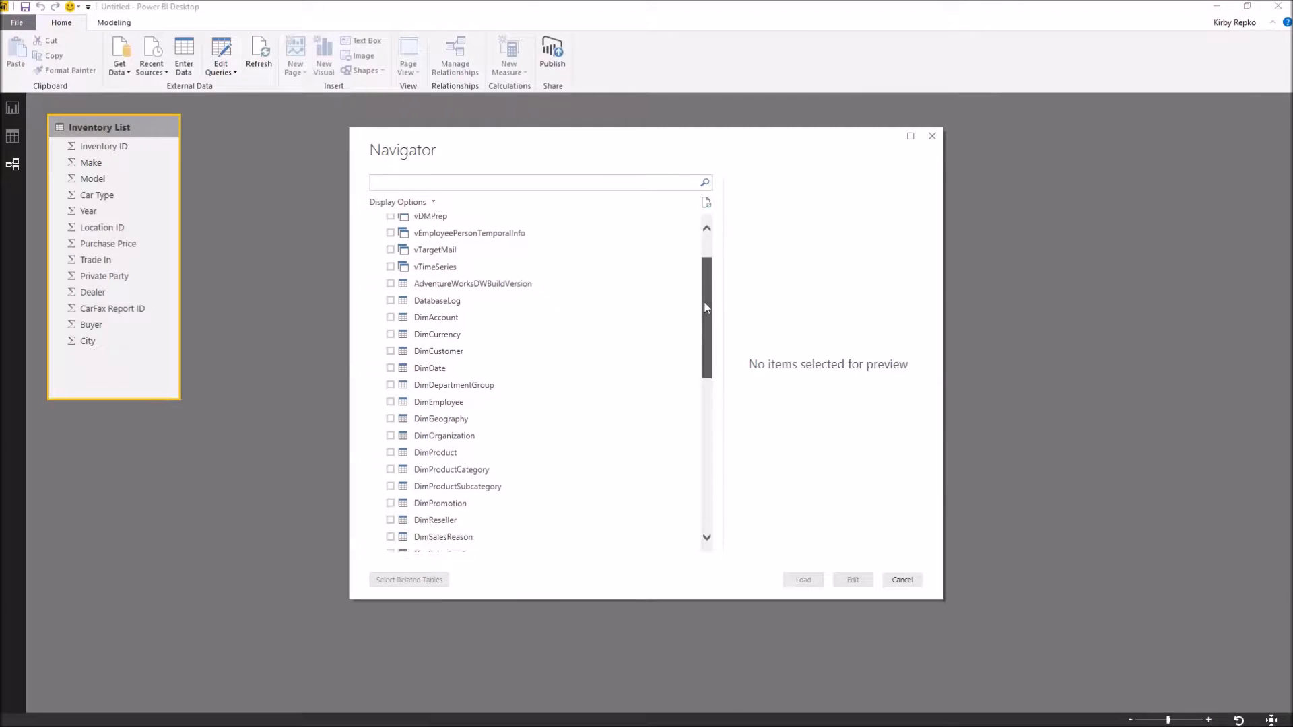
scroll(down, 3)
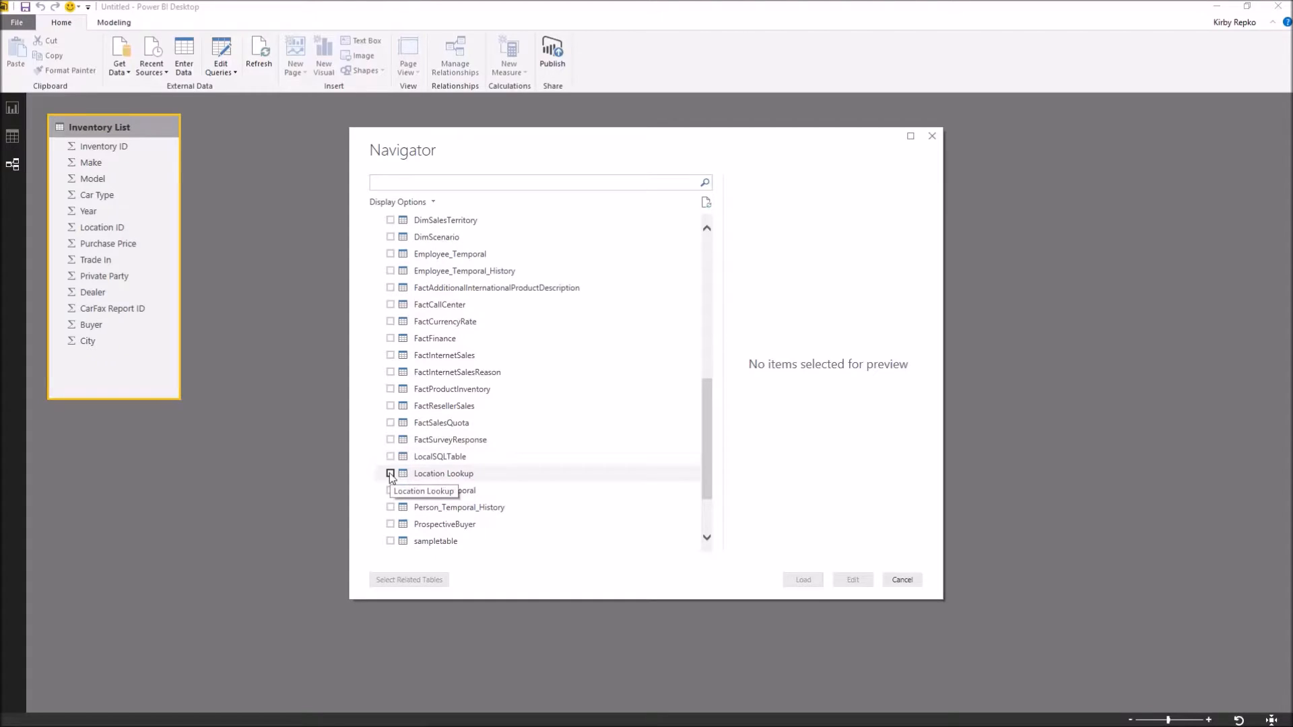
click(391, 473)
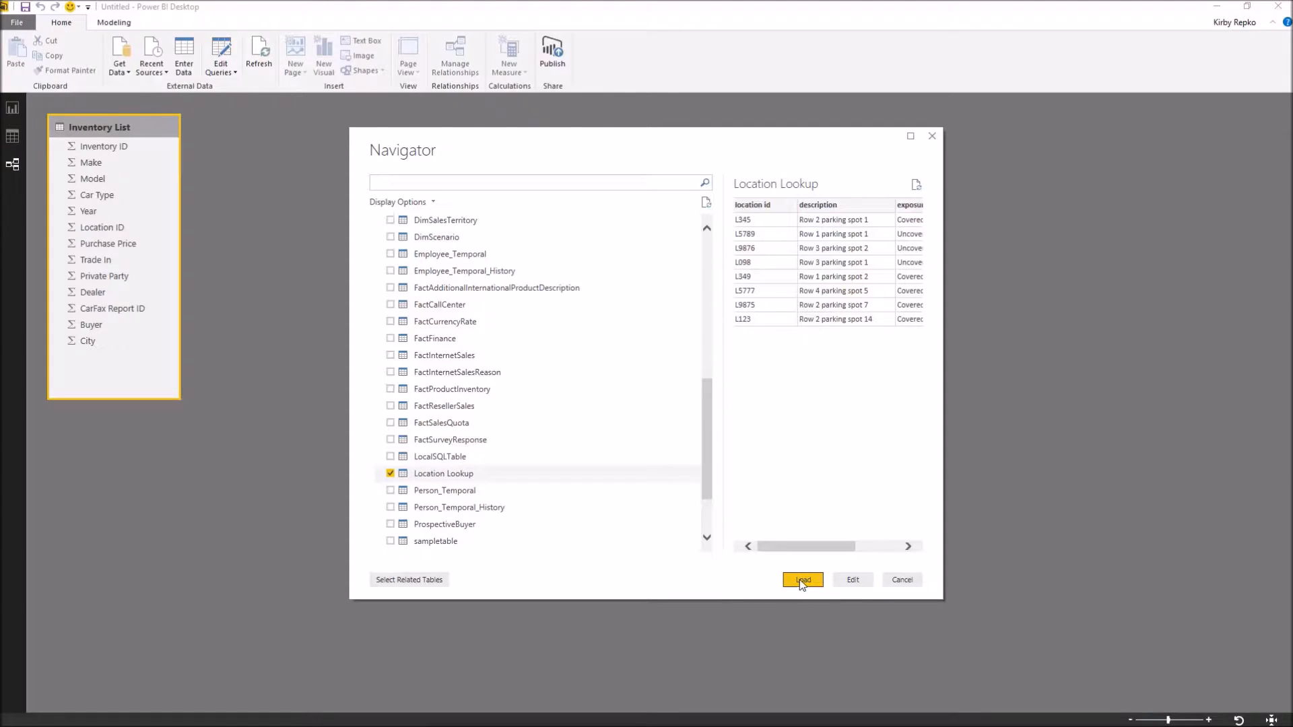
click(801, 579)
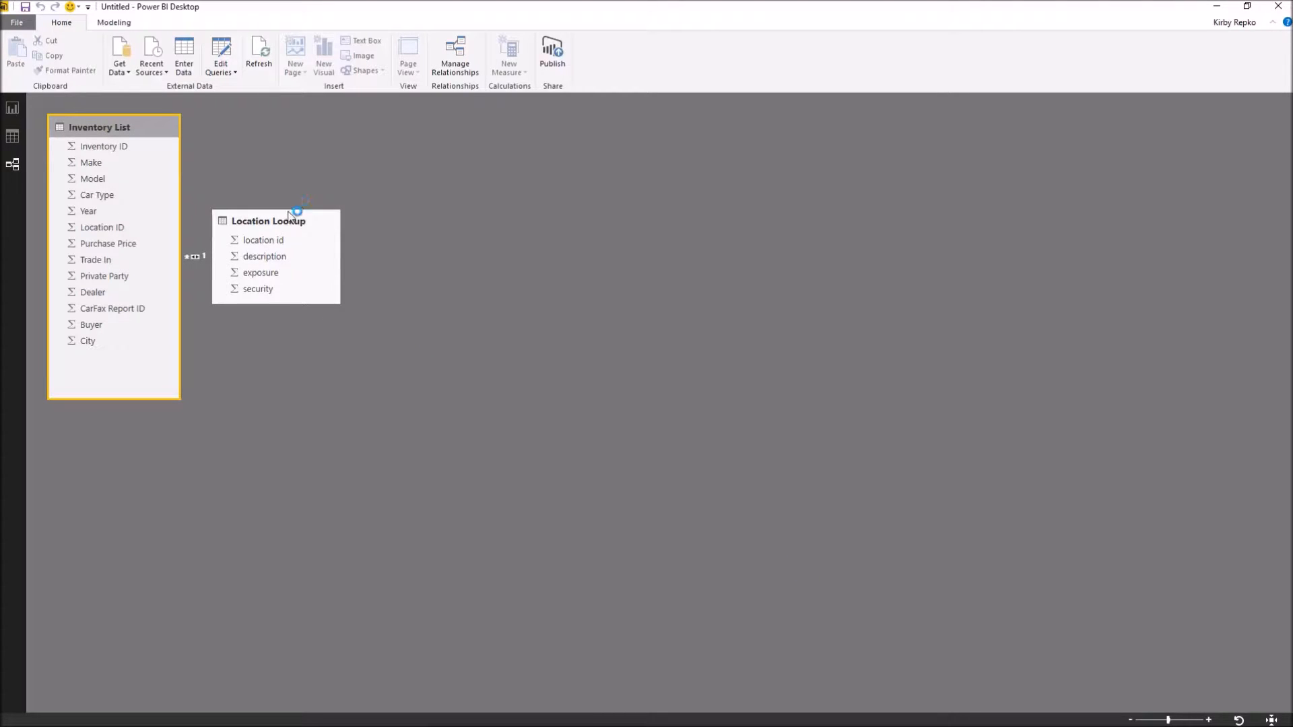
- Move Location Lookup up and to the right of Inventory List in the model diagram
drag(288, 217, 334, 201)
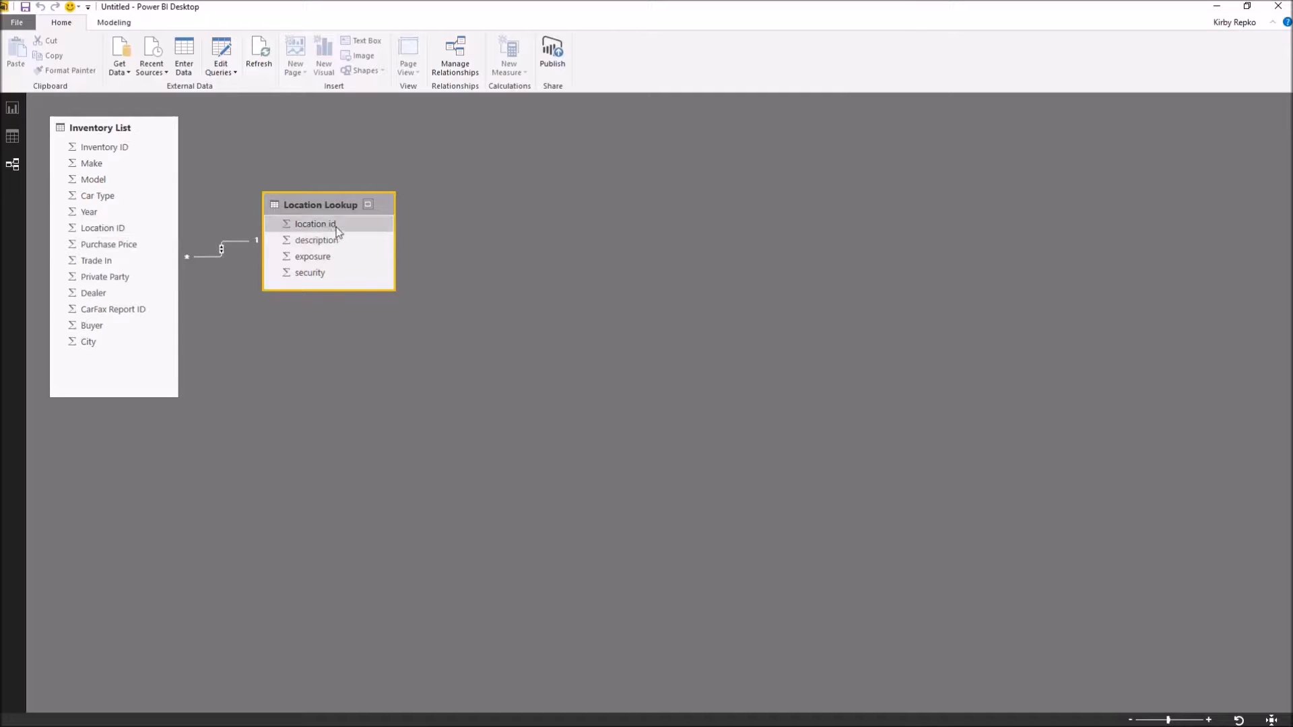
drag(320, 205, 374, 187)
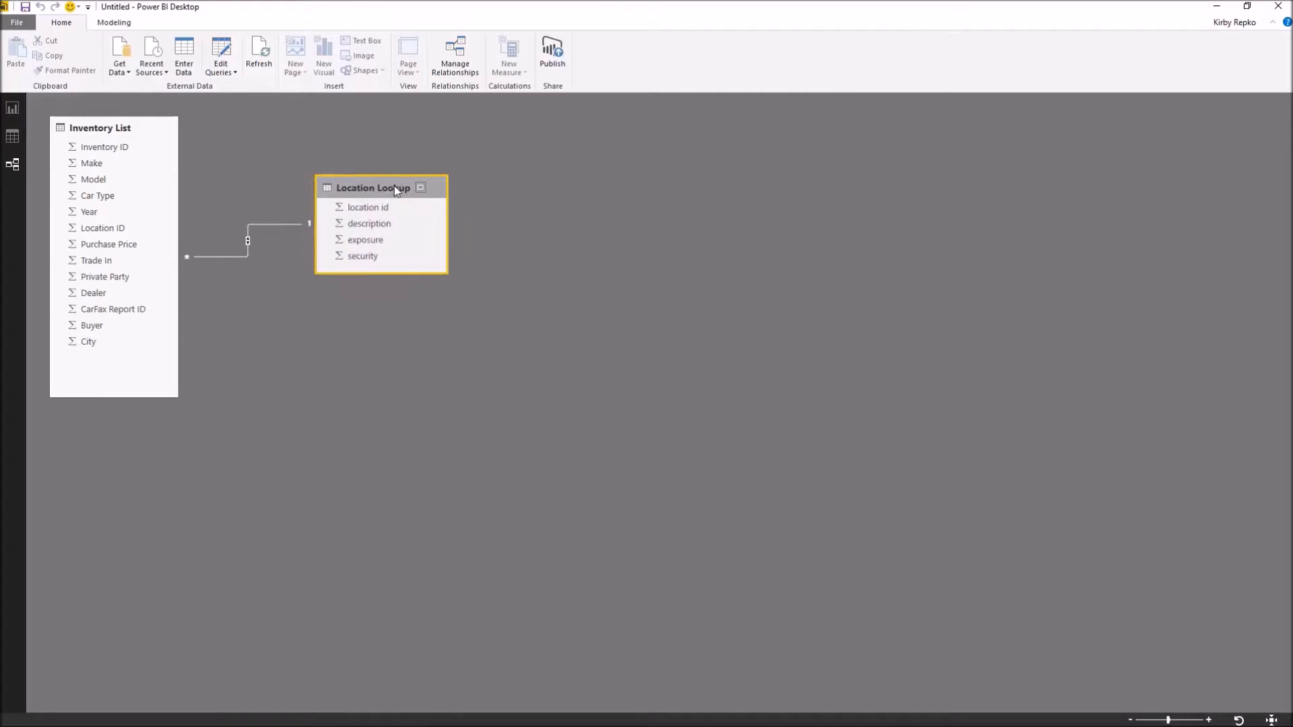
click(368, 208)
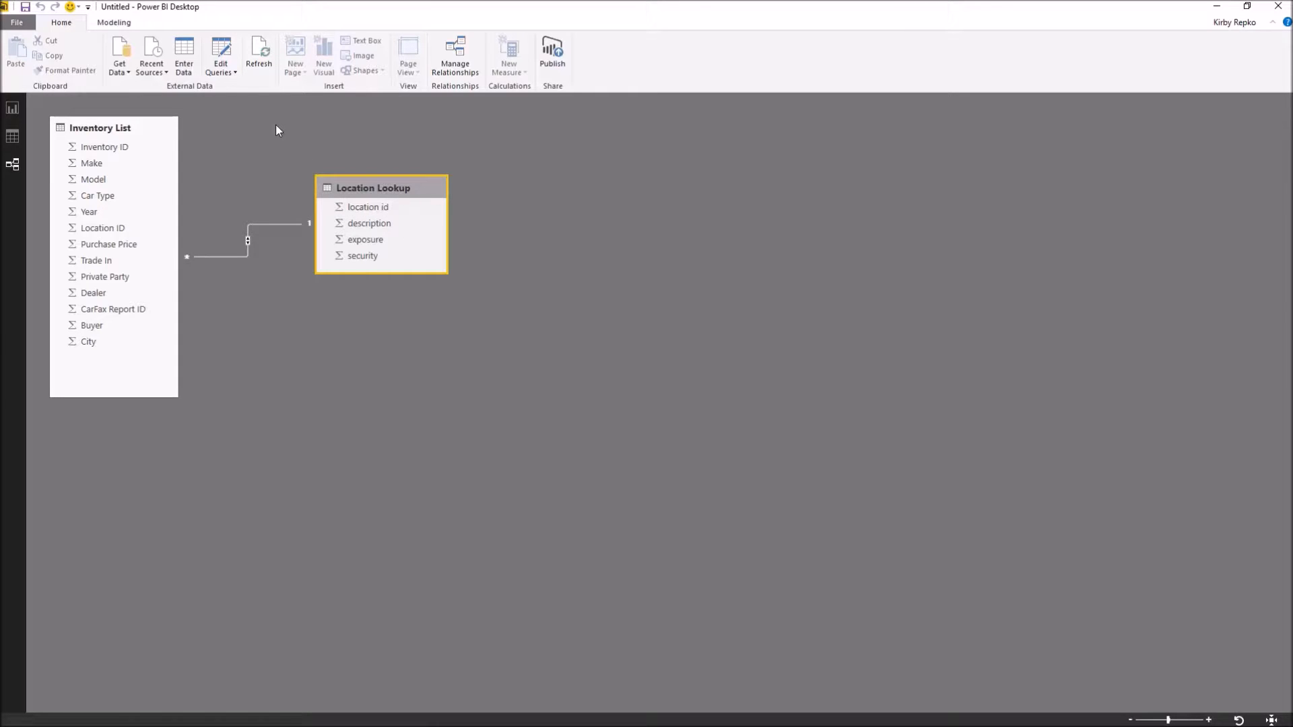
- Import CarFax.csv as a new data source and load it into the model
click(119, 54)
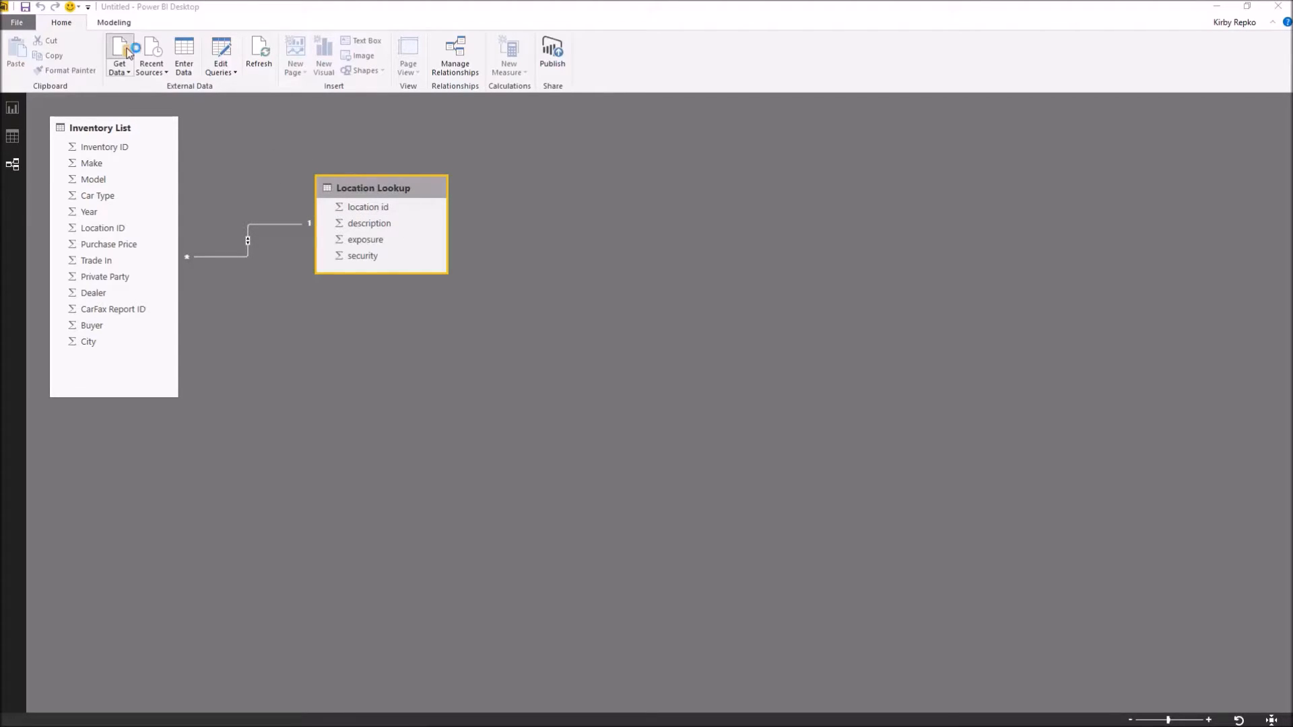
click(118, 57)
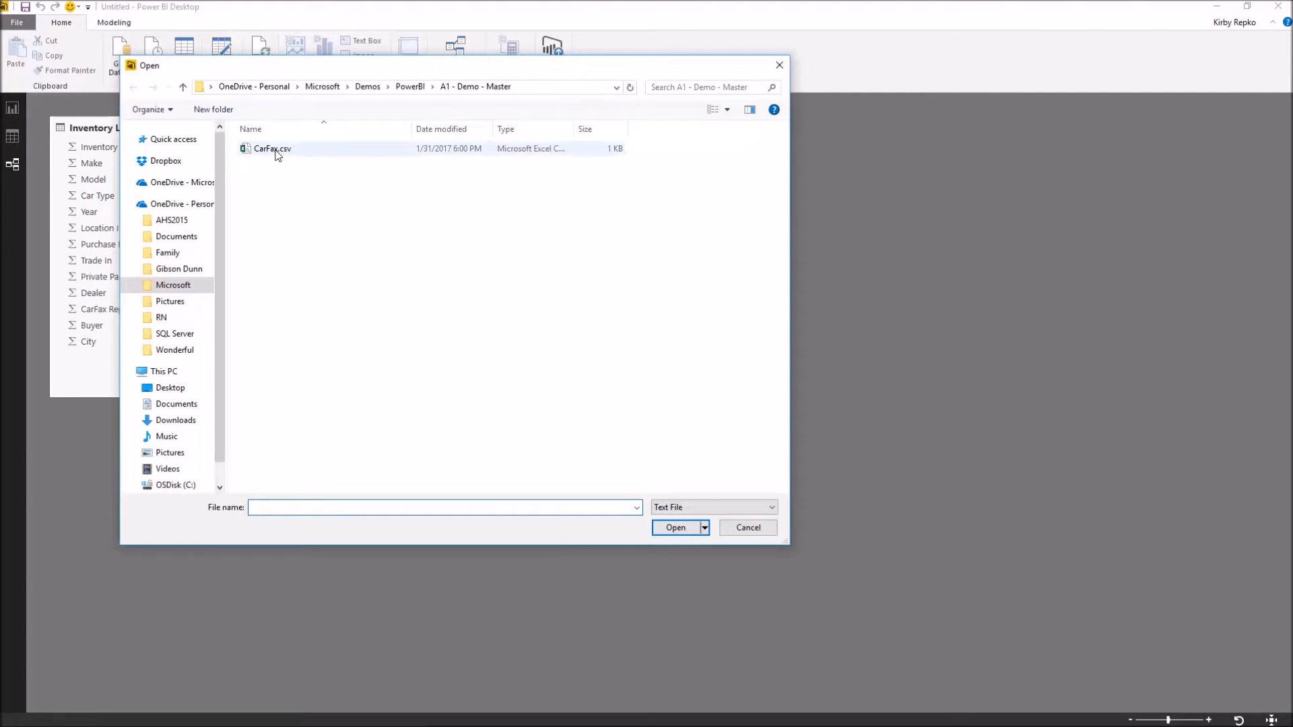
mouse_move(272, 148)
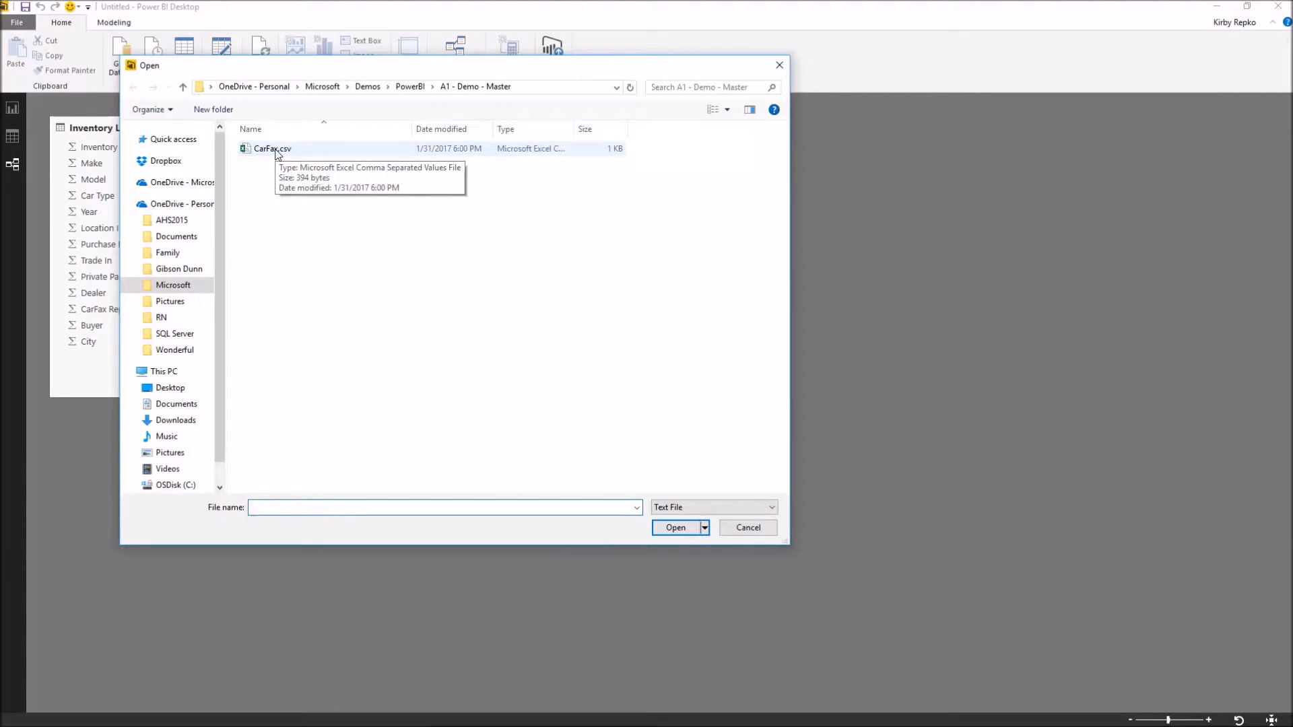
click(675, 527)
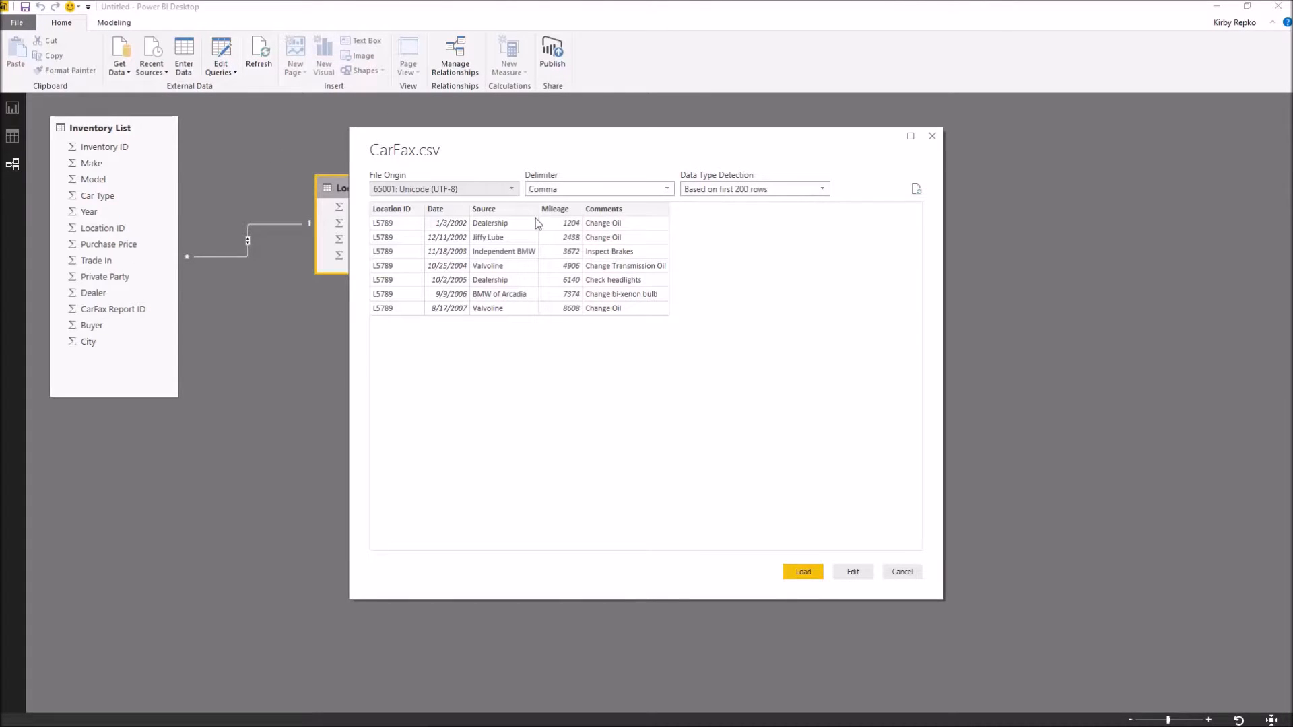
click(802, 571)
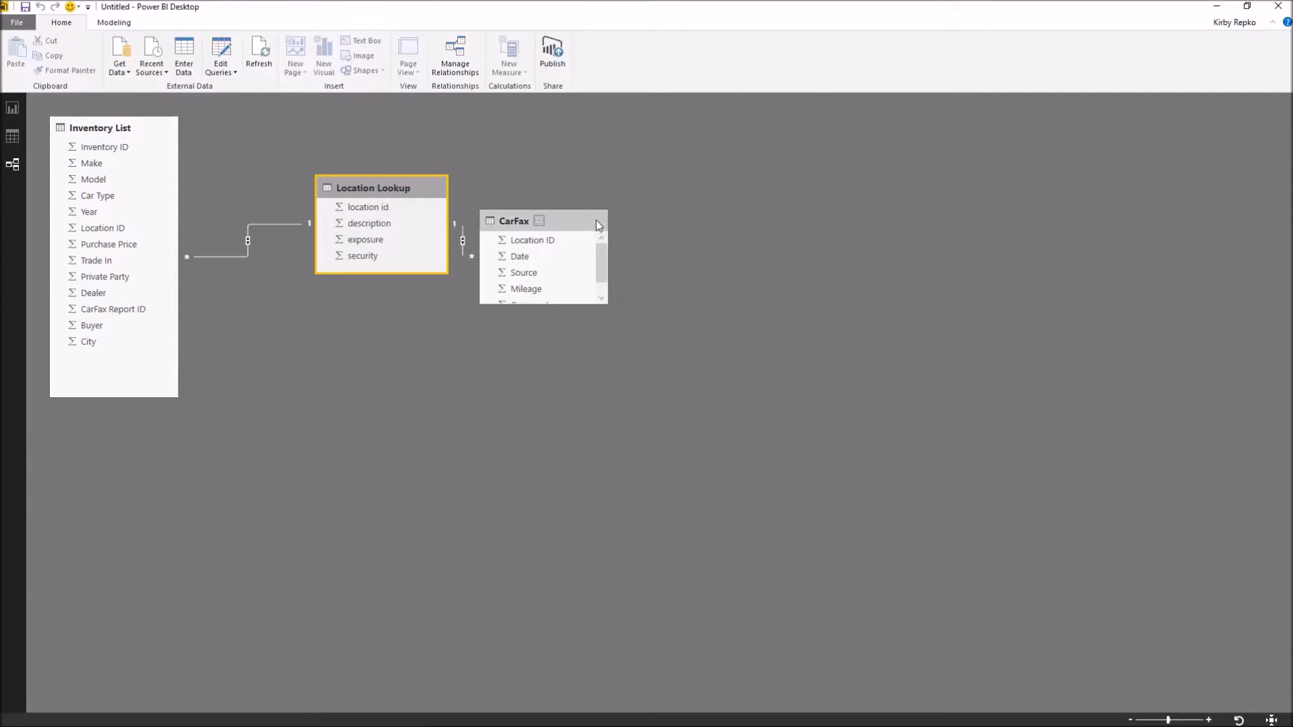
- Move CarFax beside Location Lookup and enlarge it to show all fields including Comments
drag(542, 220, 598, 191)
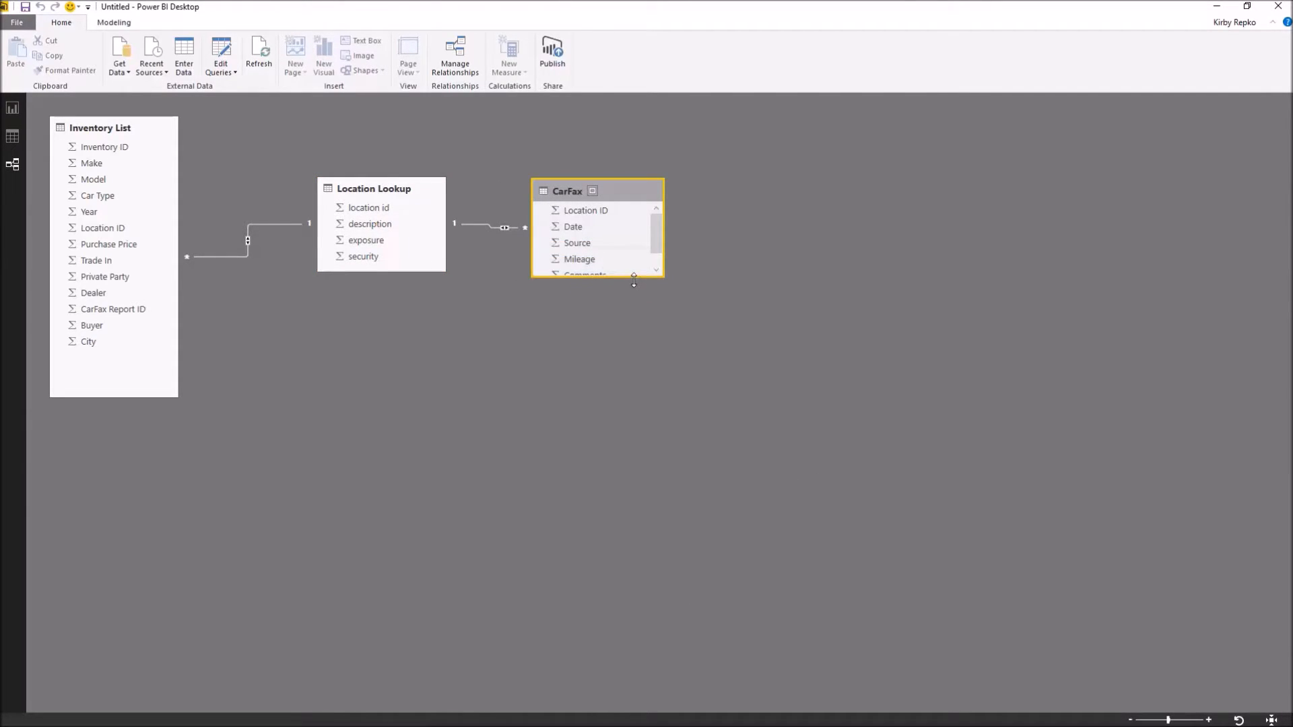
drag(633, 280, 633, 358)
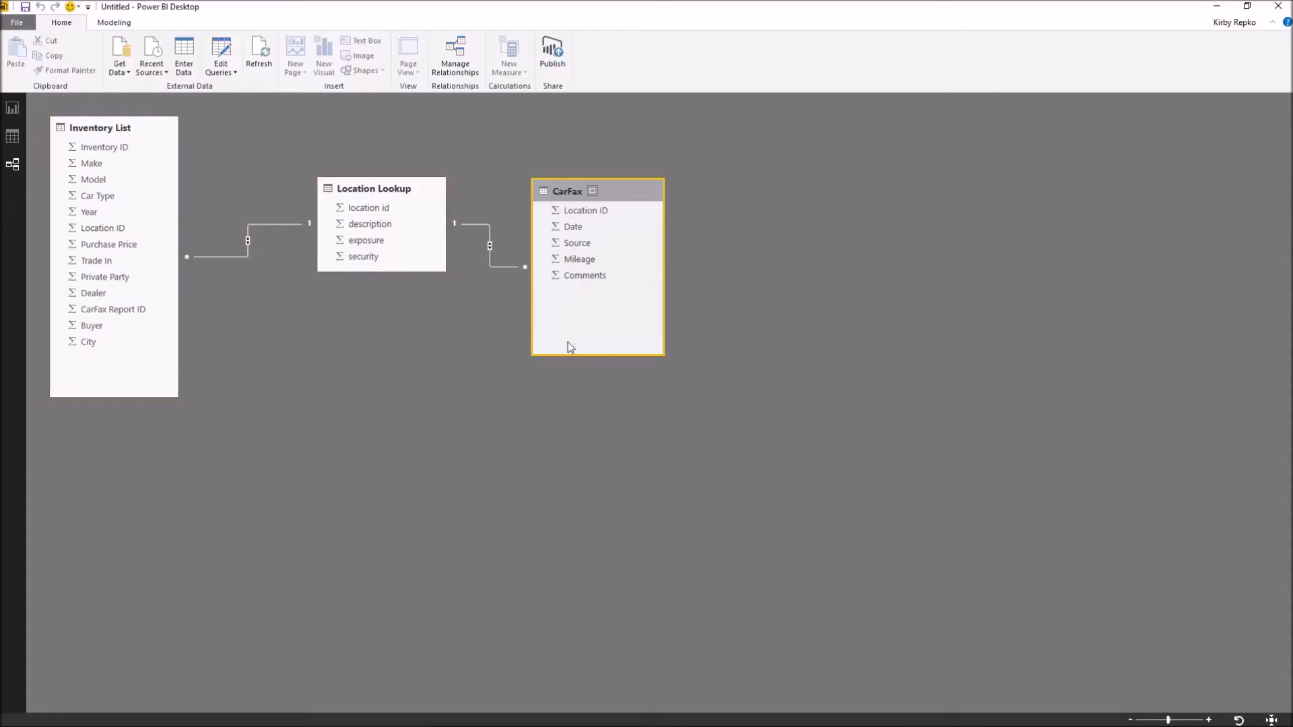
mouse_move(435, 373)
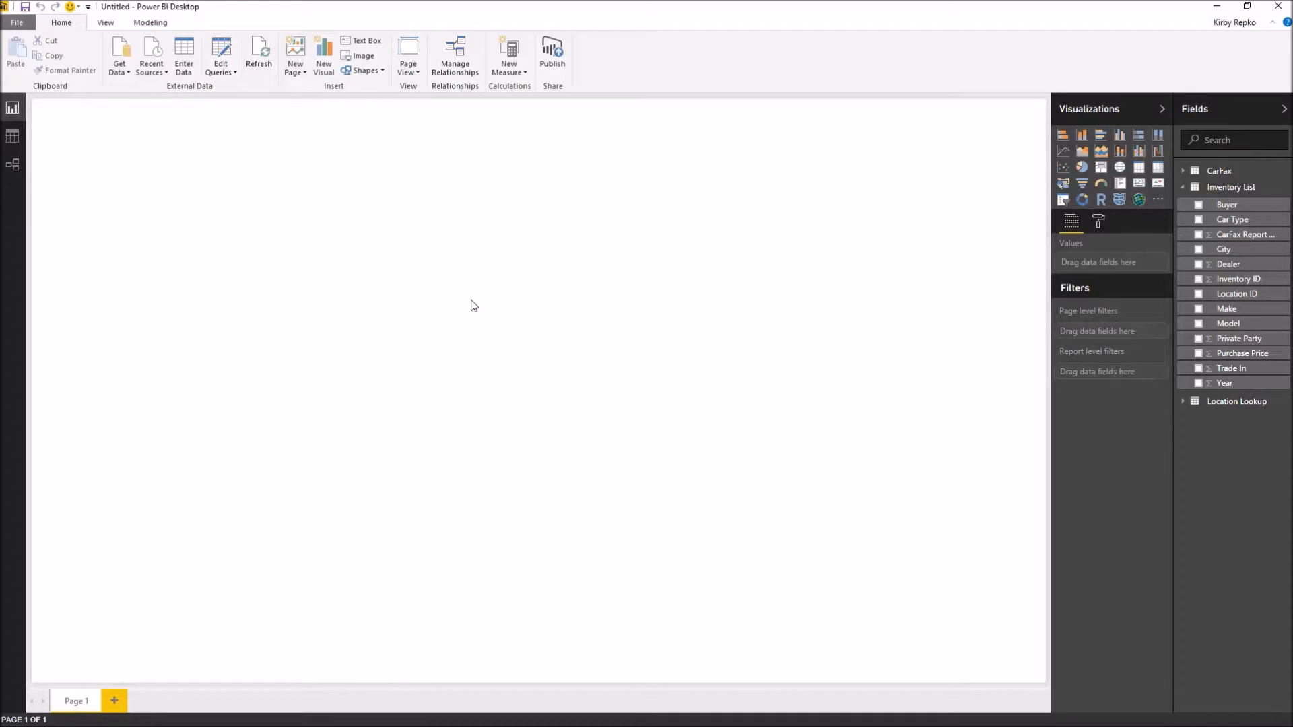
mouse_move(828, 322)
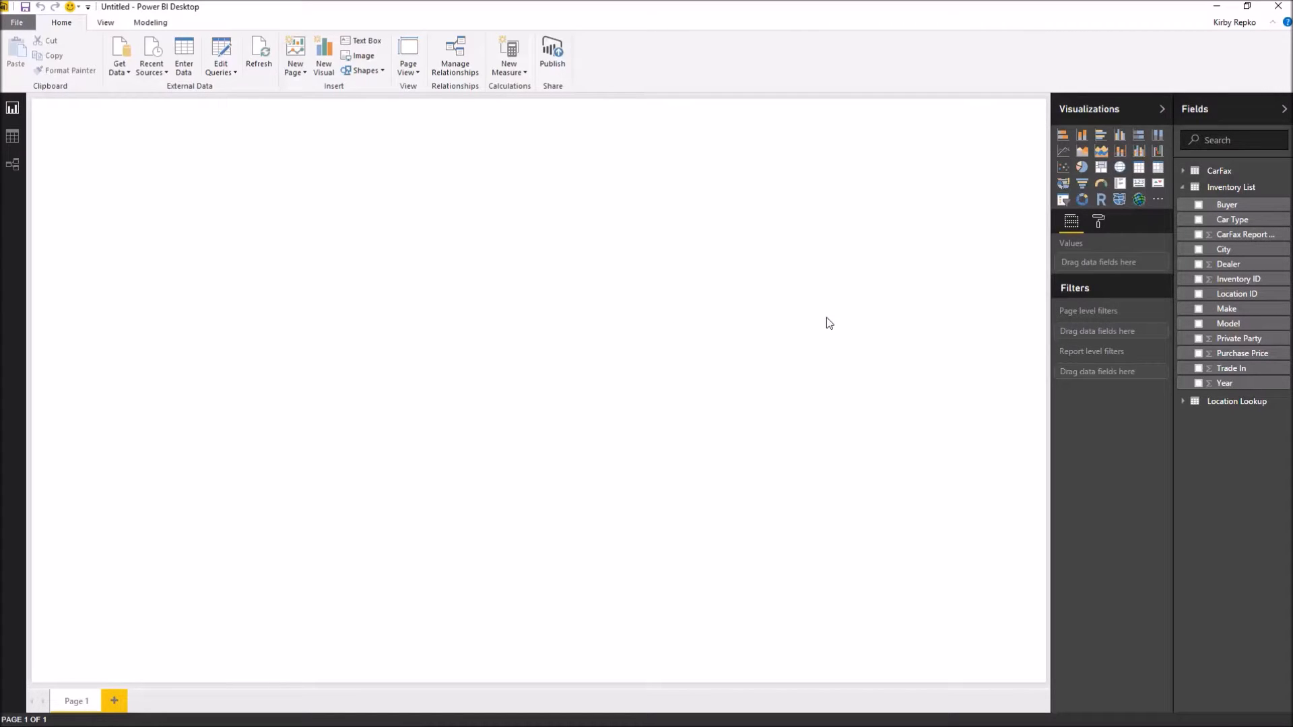
mouse_move(1120, 156)
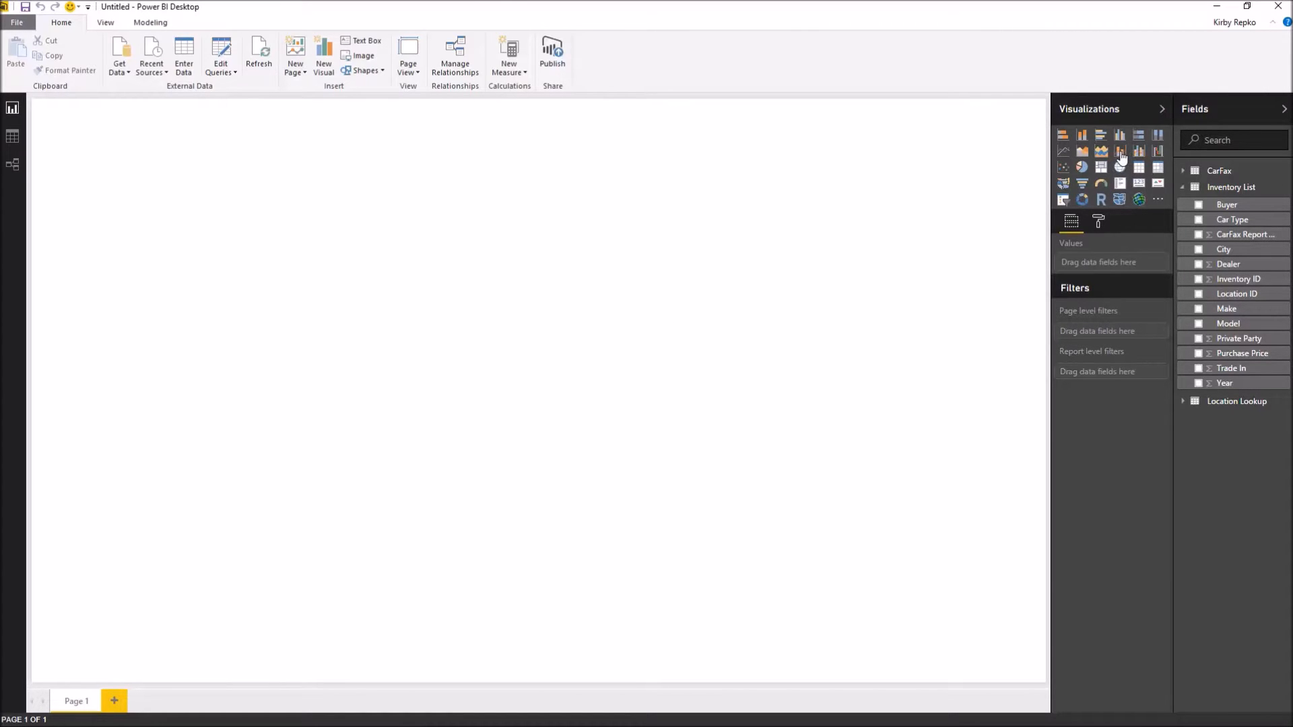
- Add a line and clustered column chart of Private Party and Purchase Price and enlarge it across the lower page
click(1119, 151)
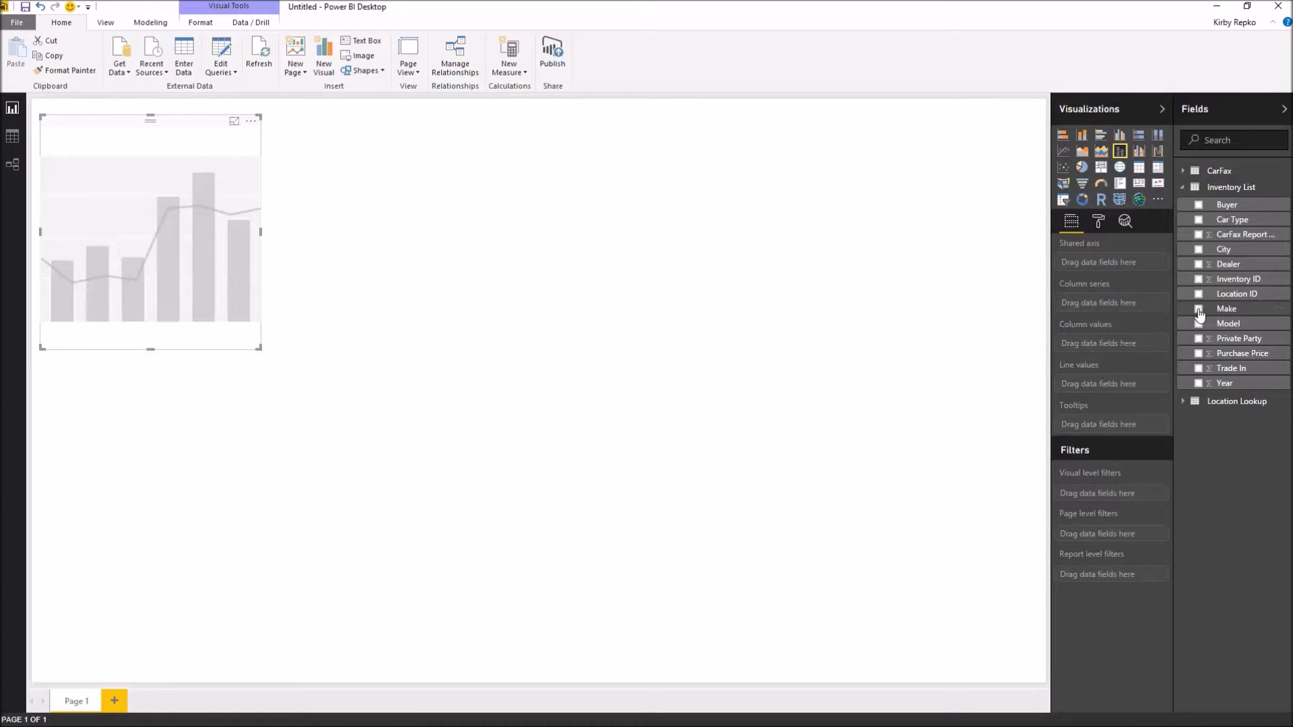
click(1199, 339)
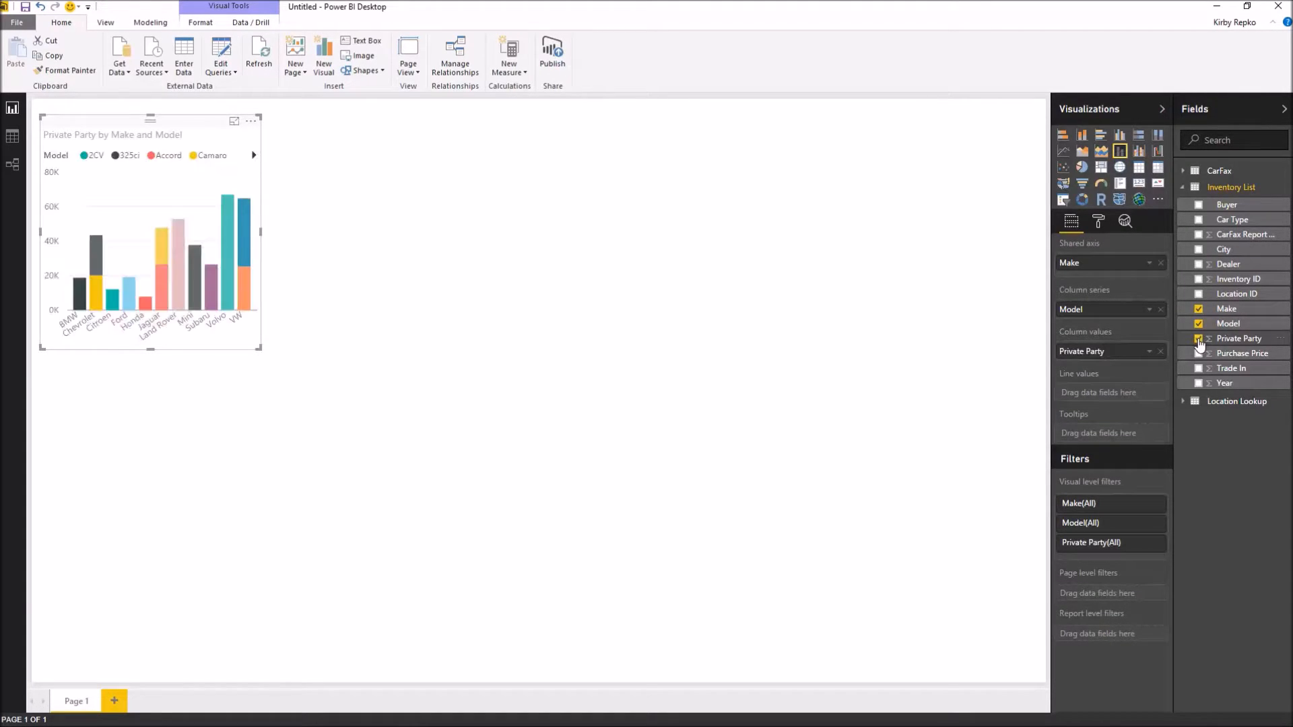
click(1199, 353)
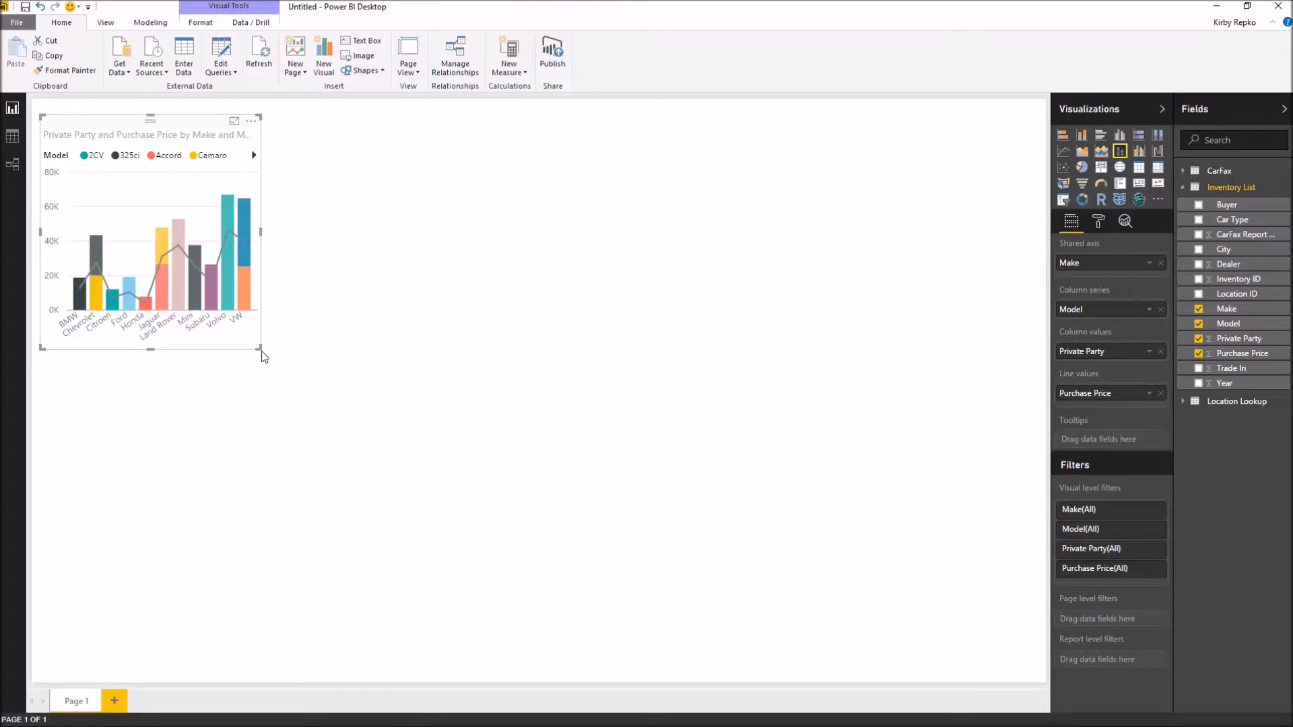
drag(261, 352, 603, 404)
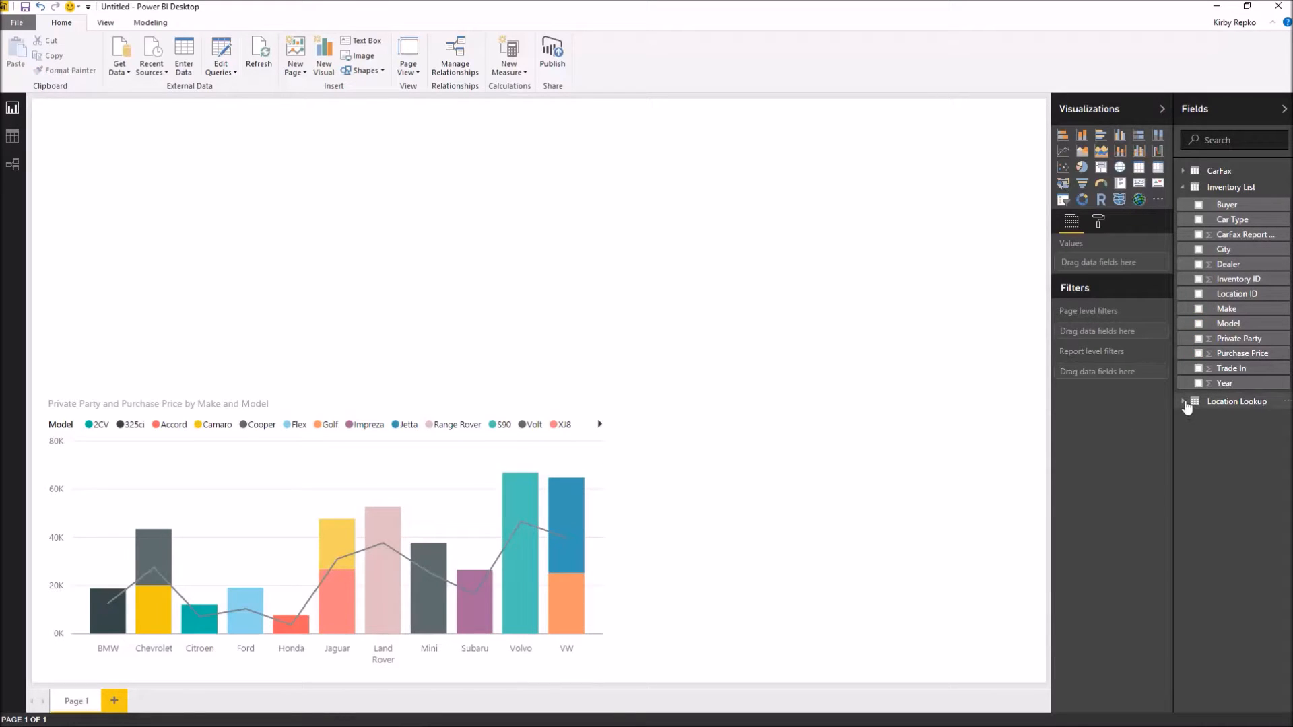
- Create a table of Location Lookup fields, widen it, and move it right of the chart
click(1184, 401)
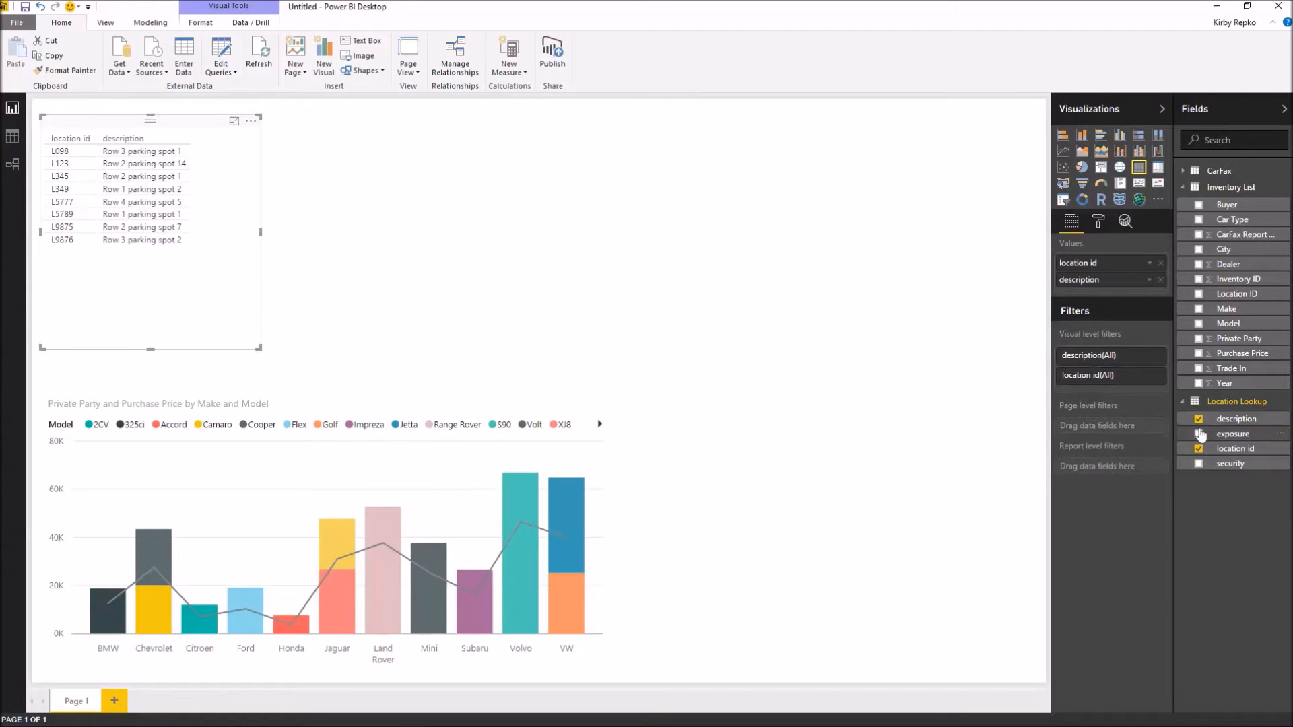
click(1199, 434)
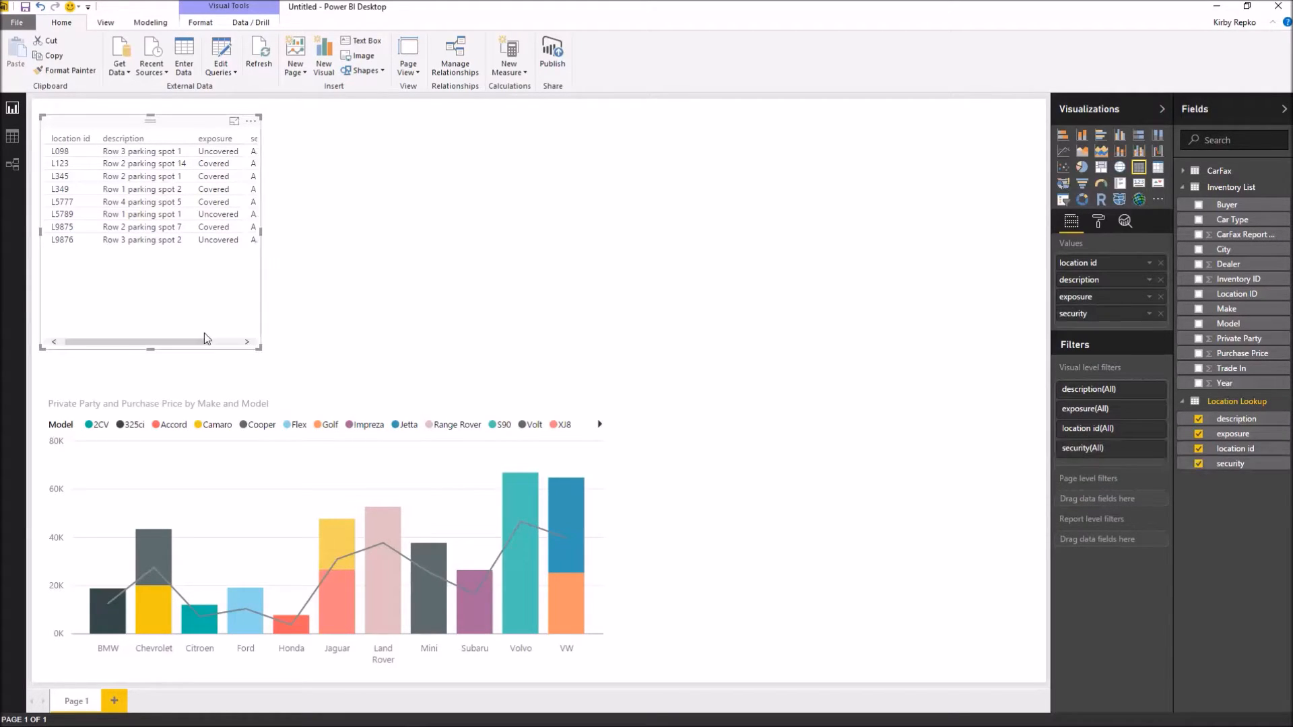
drag(260, 342, 329, 270)
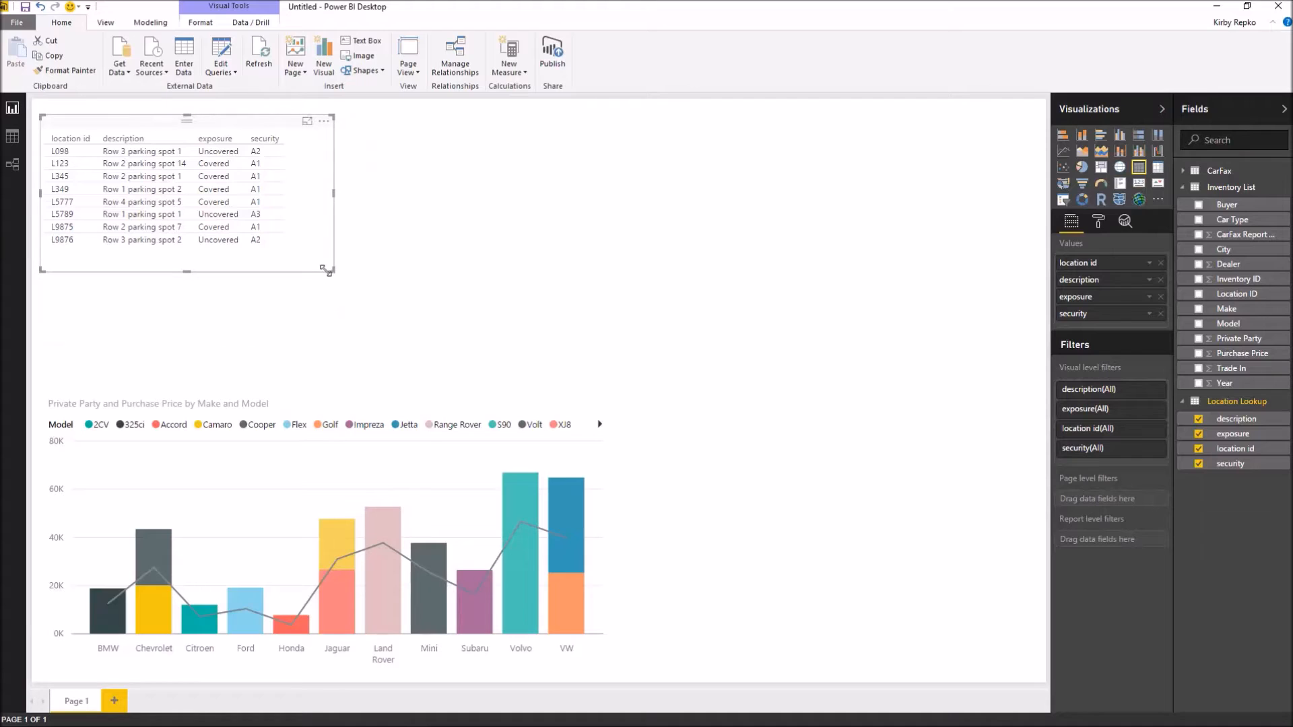
drag(186, 120, 769, 179)
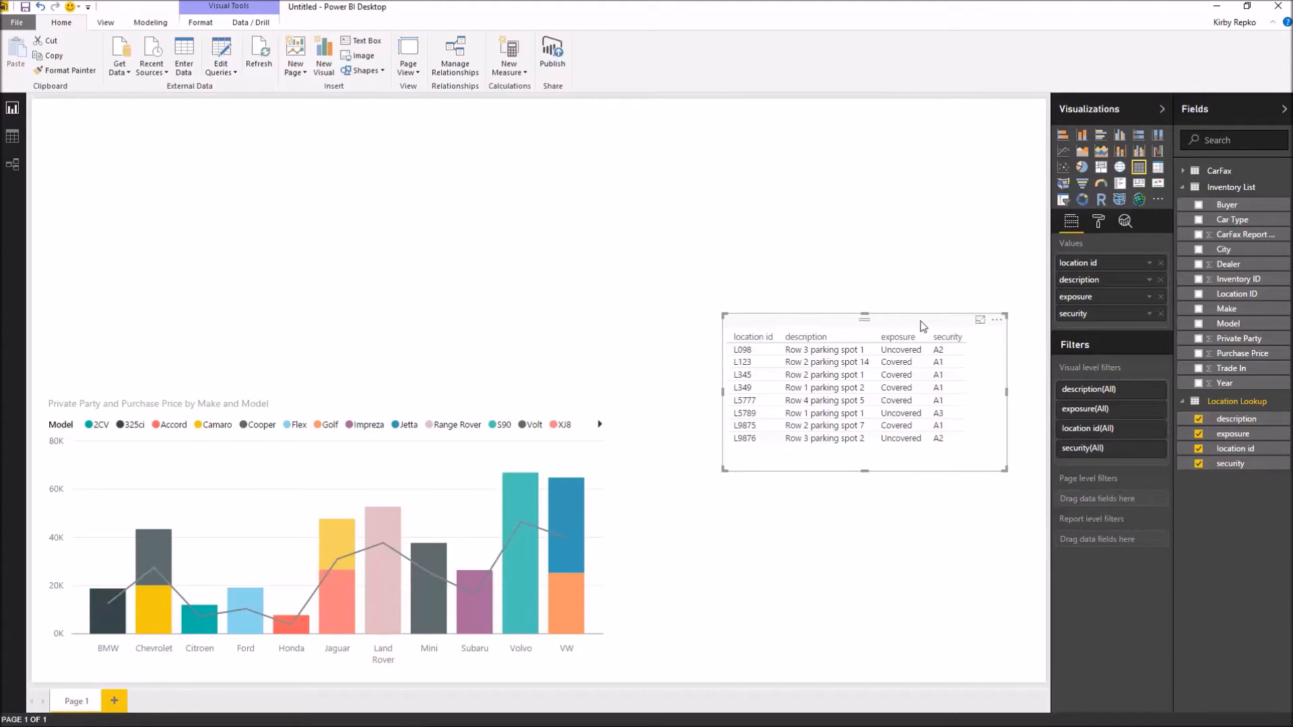
mouse_move(598, 259)
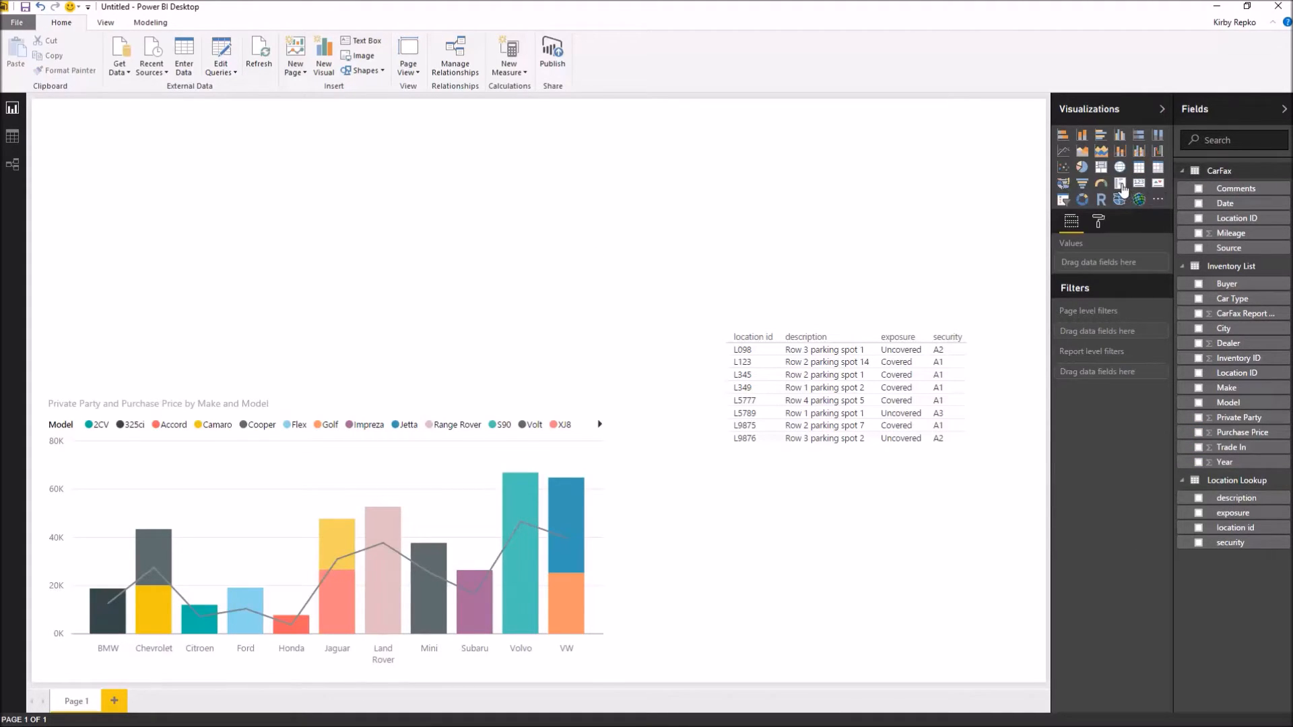
mouse_move(1119, 183)
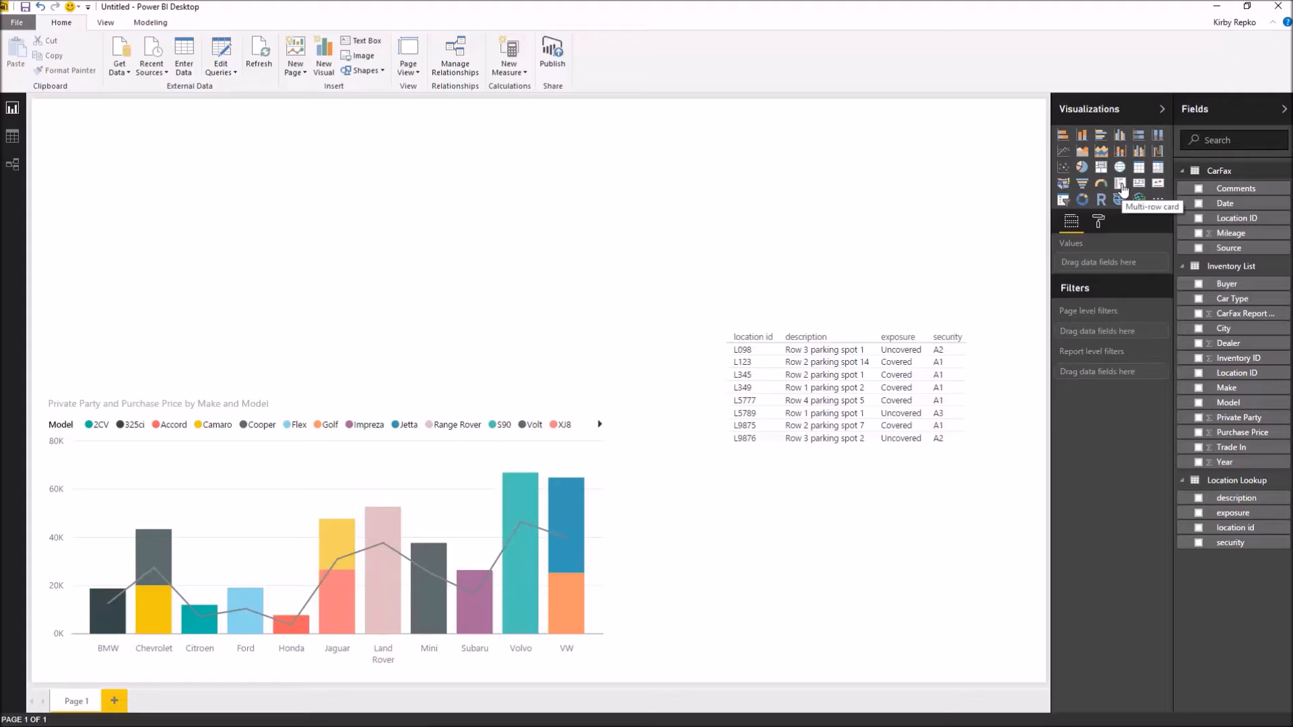
- Add a multi-row card with CarFax Date, Comments and Mileage
click(1120, 185)
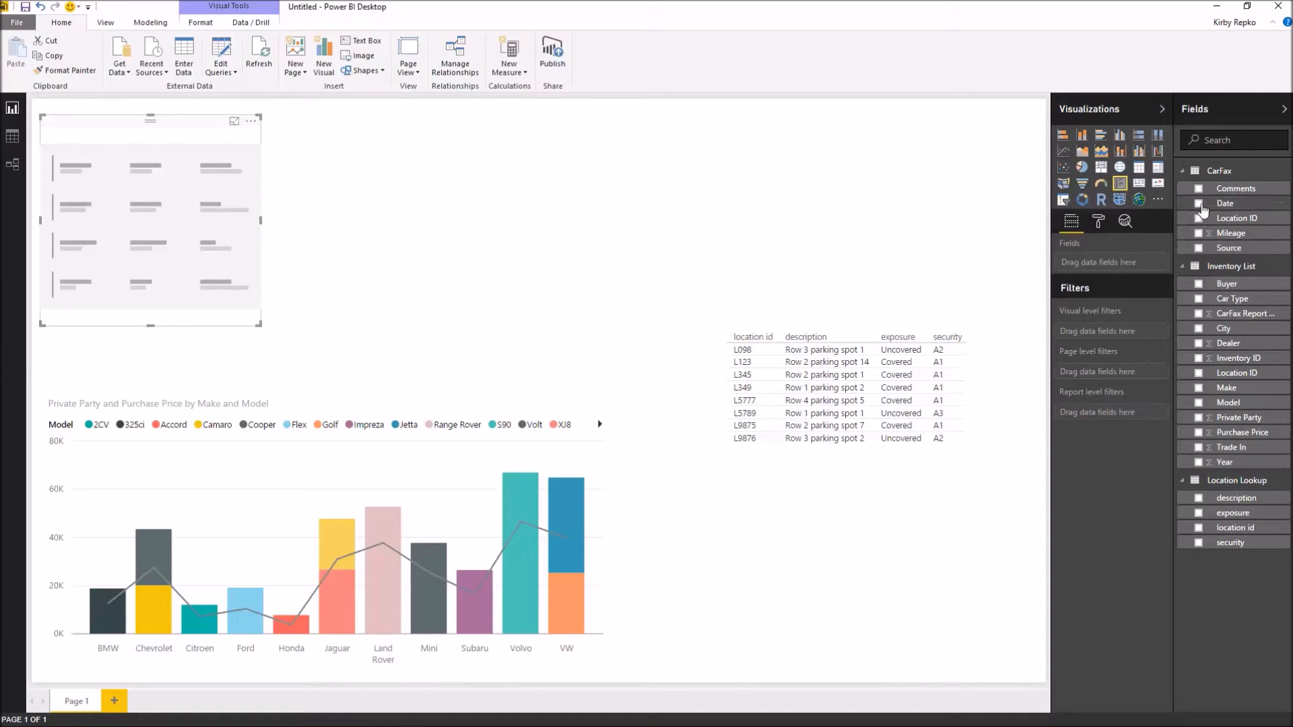
click(1200, 204)
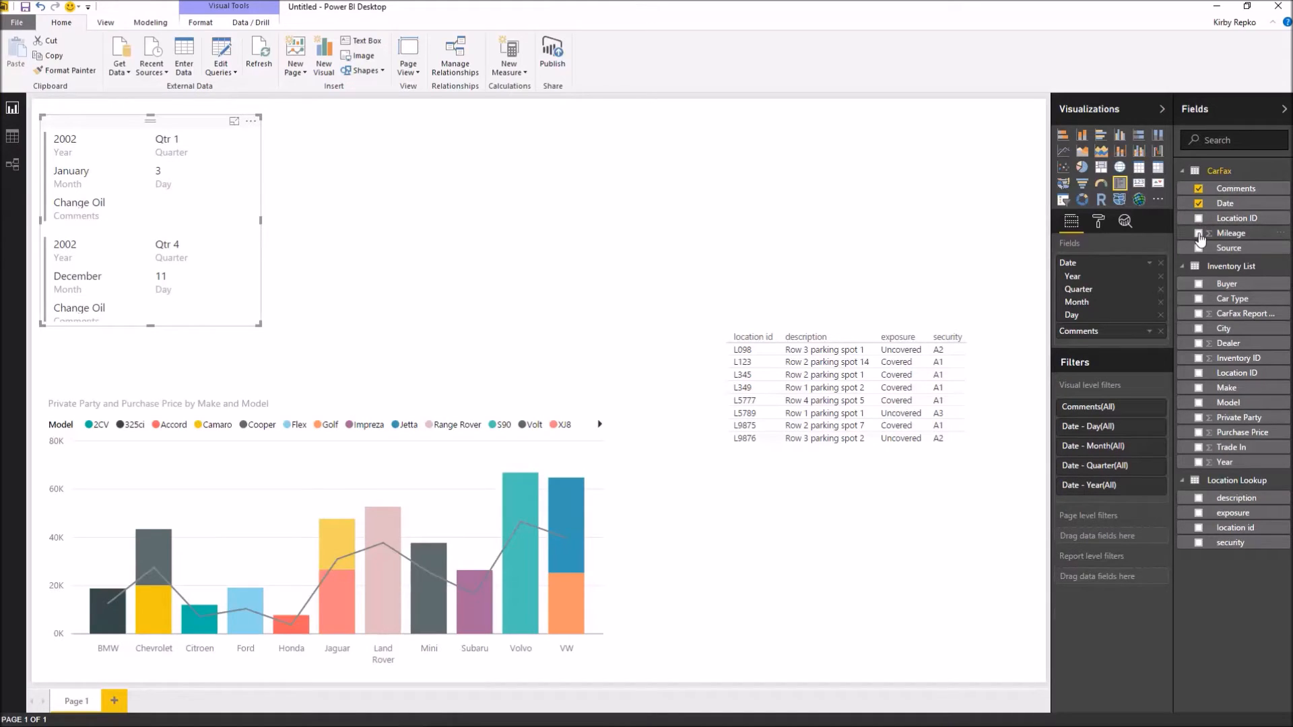
click(1200, 233)
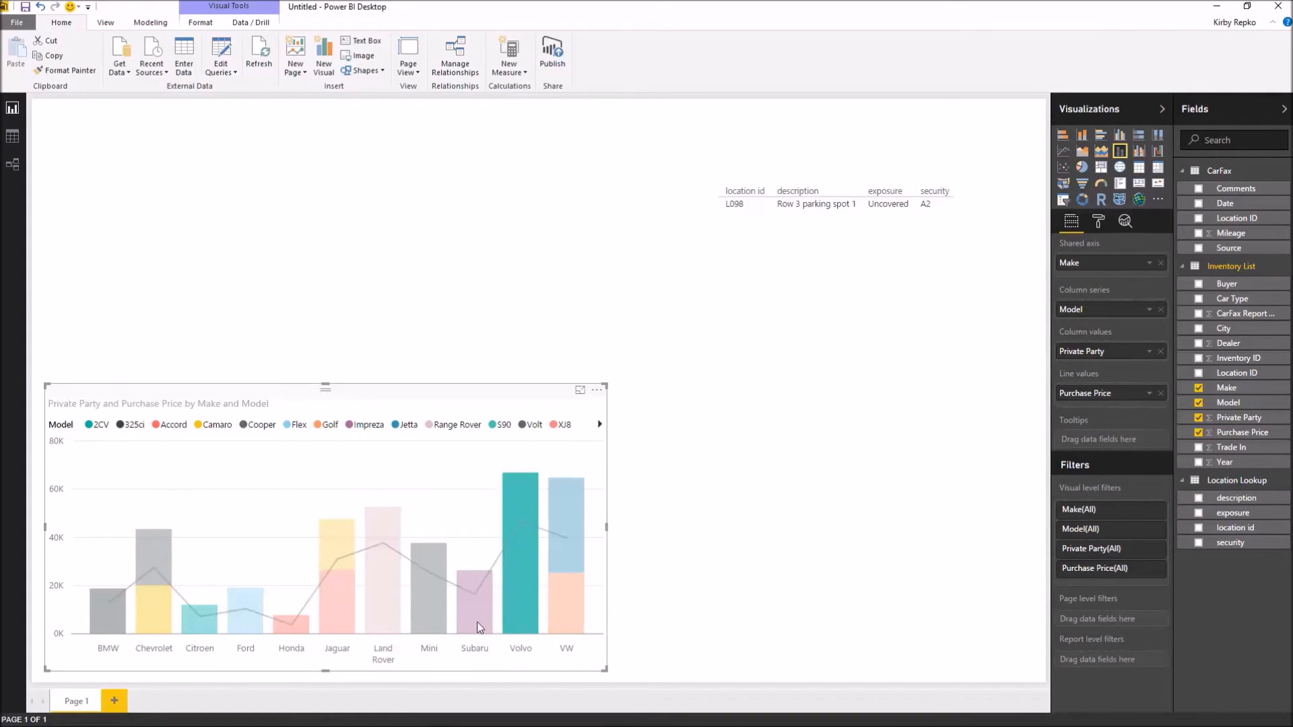
mouse_move(477, 602)
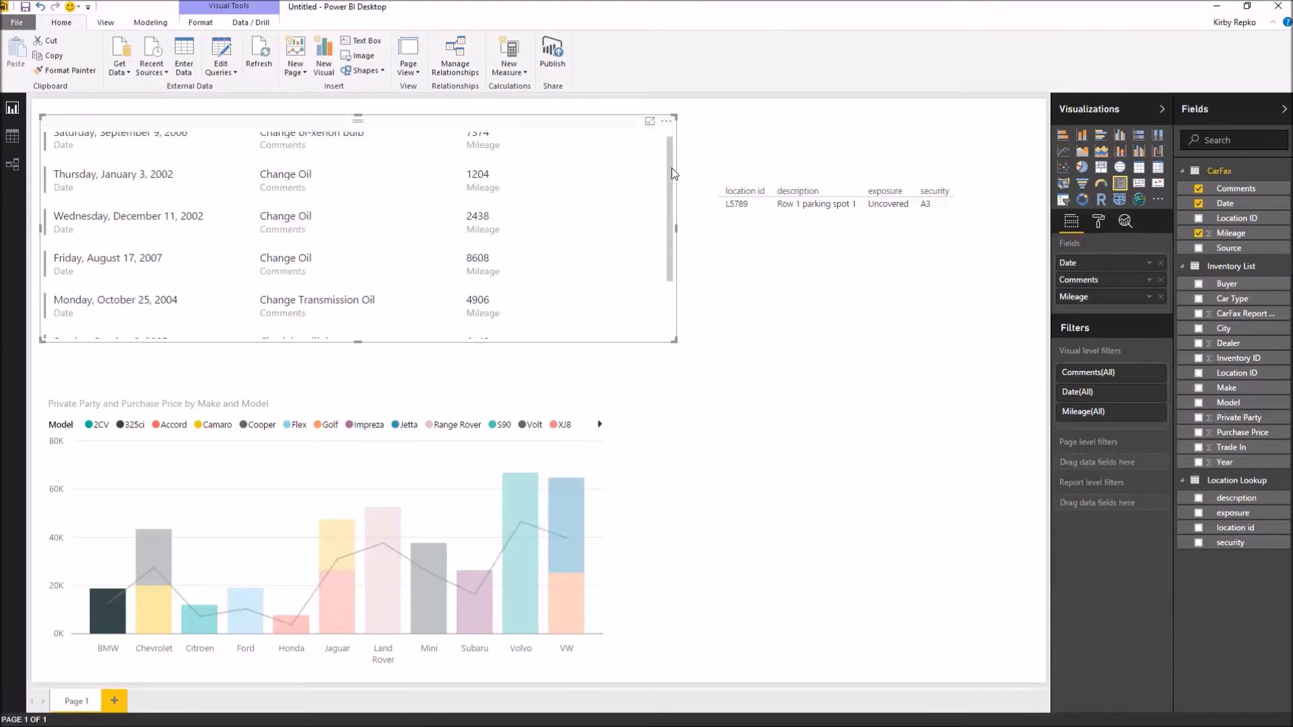
- Scroll down the page while adjusting the CarFax card's layout
scroll(down, 3)
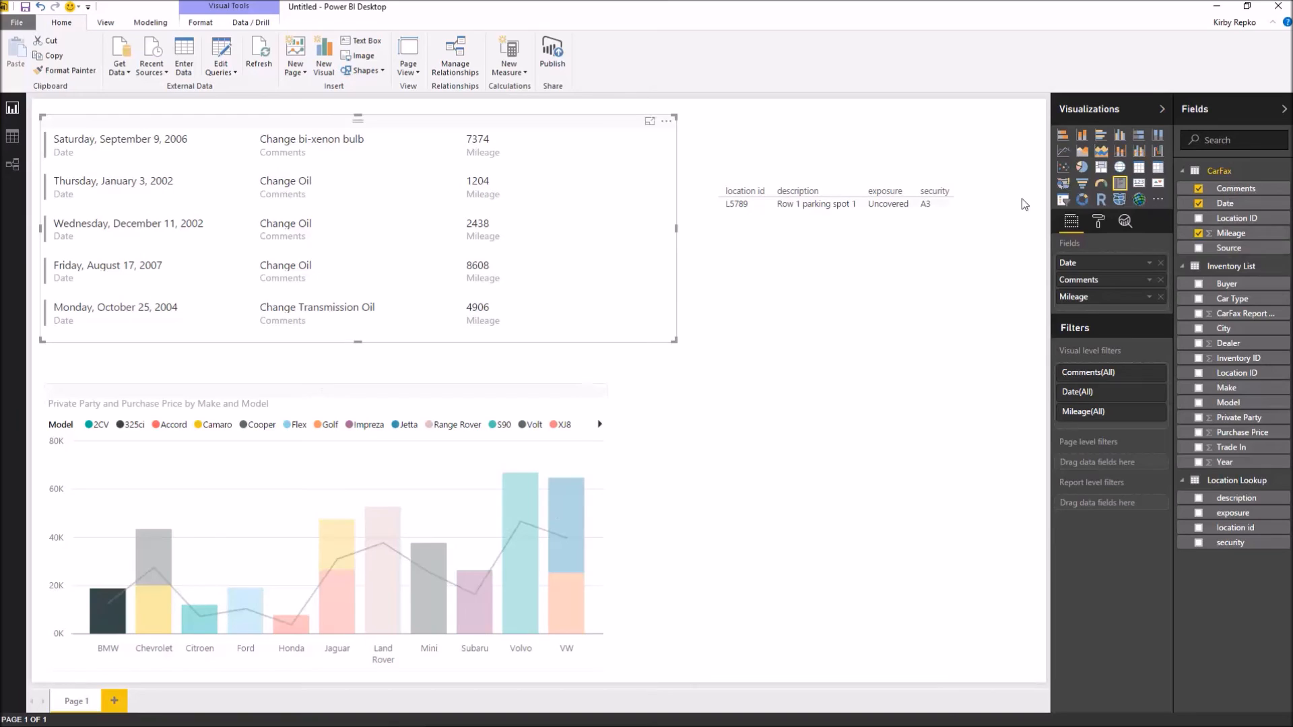
mouse_move(852, 480)
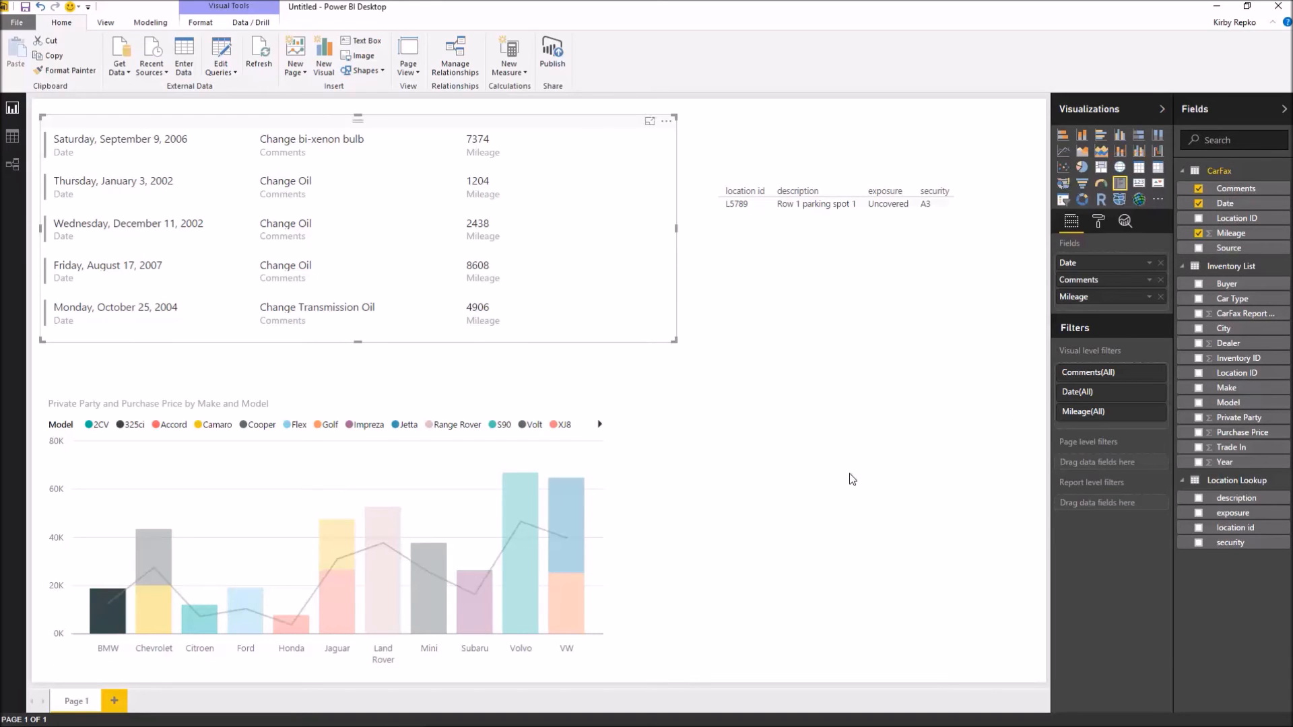
mouse_move(552, 125)
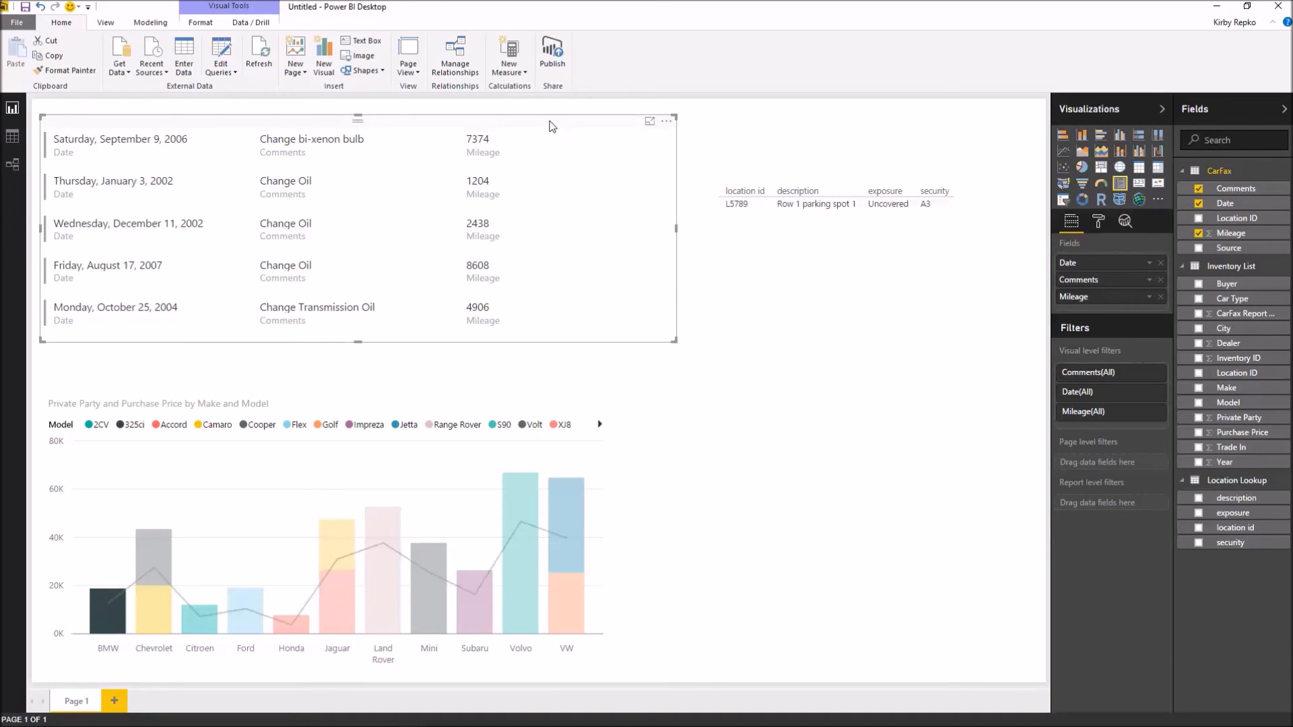
mouse_move(567, 561)
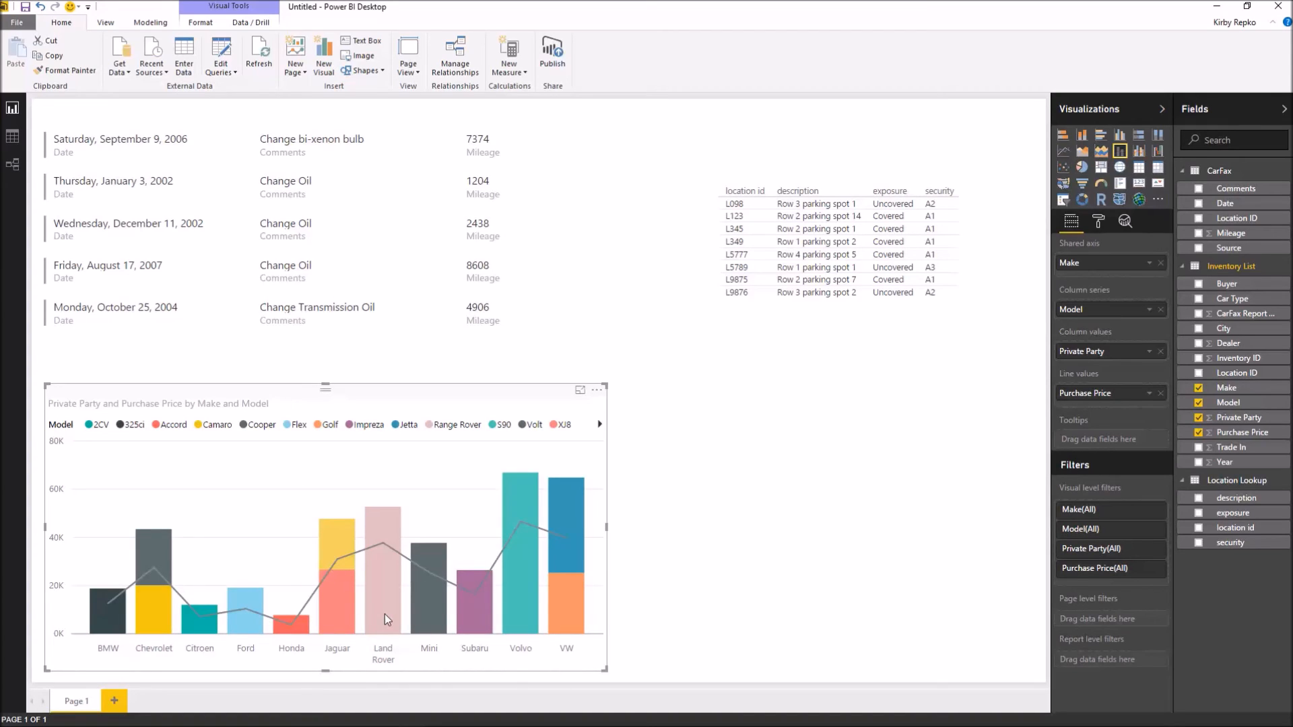
mouse_move(450, 550)
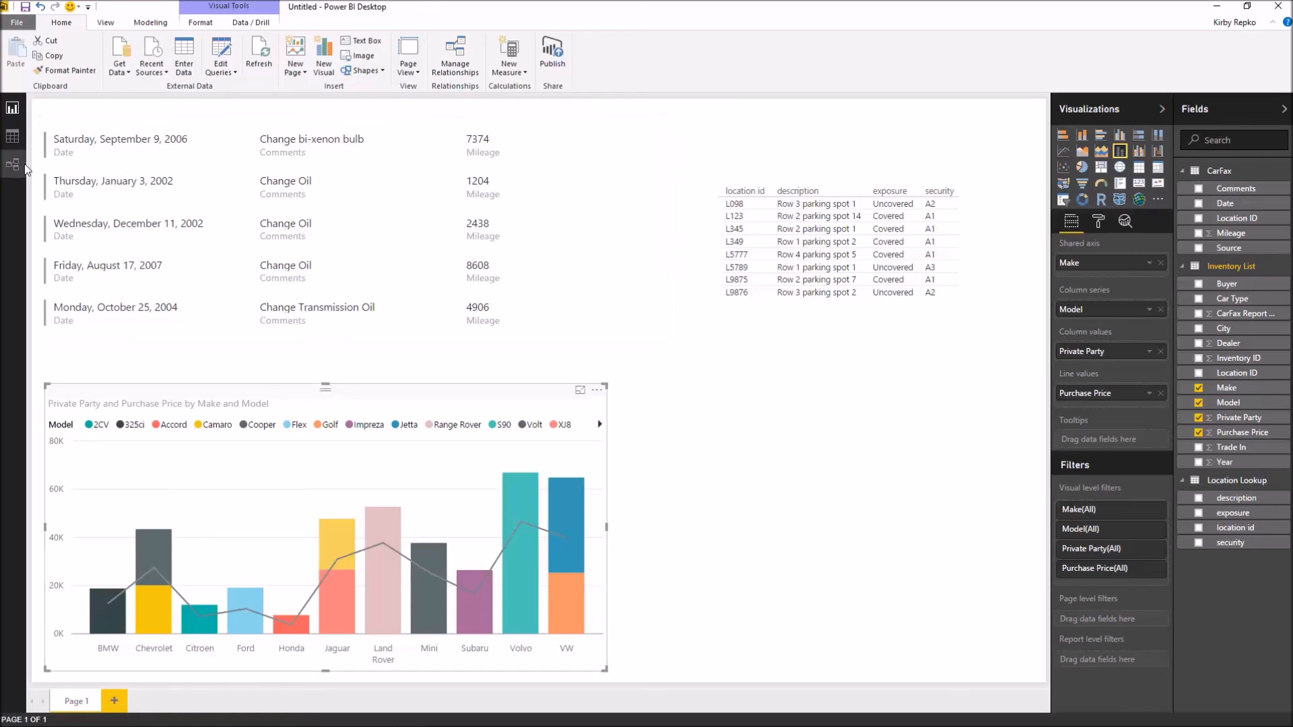
- Return to the relationships diagram linking Inventory List, Location Lookup and CarFax
click(12, 164)
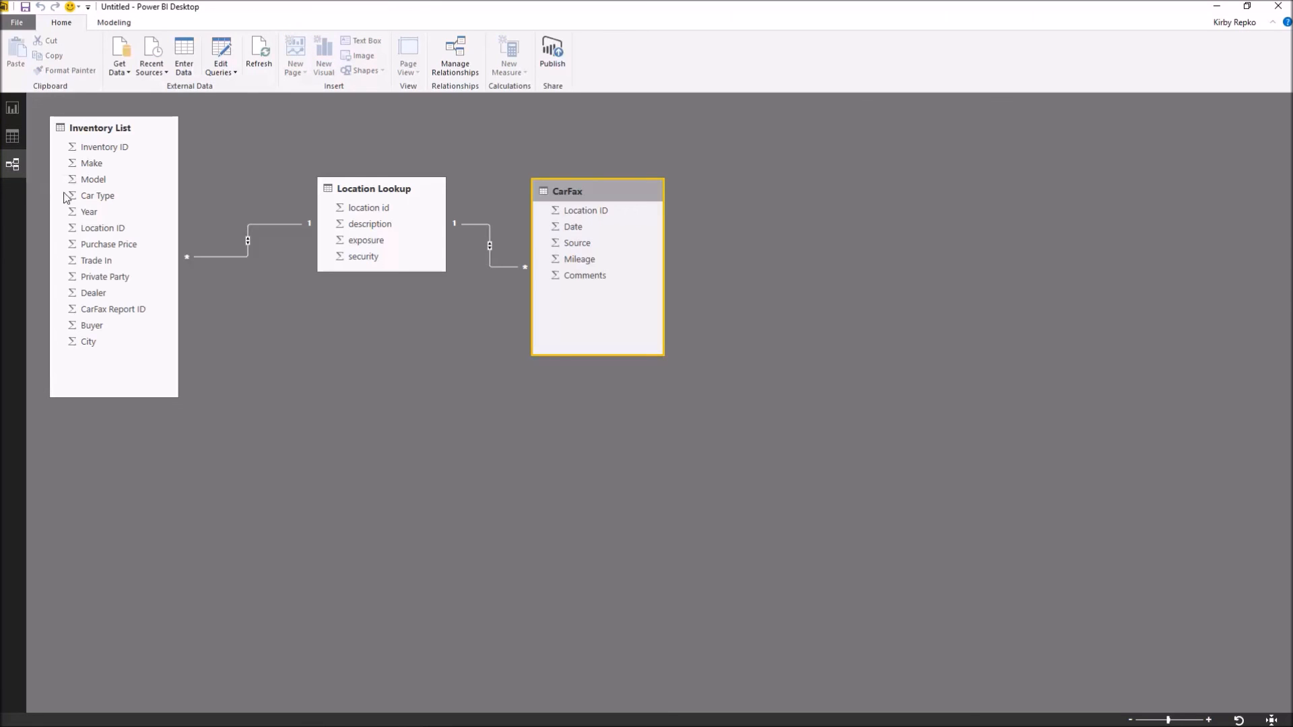